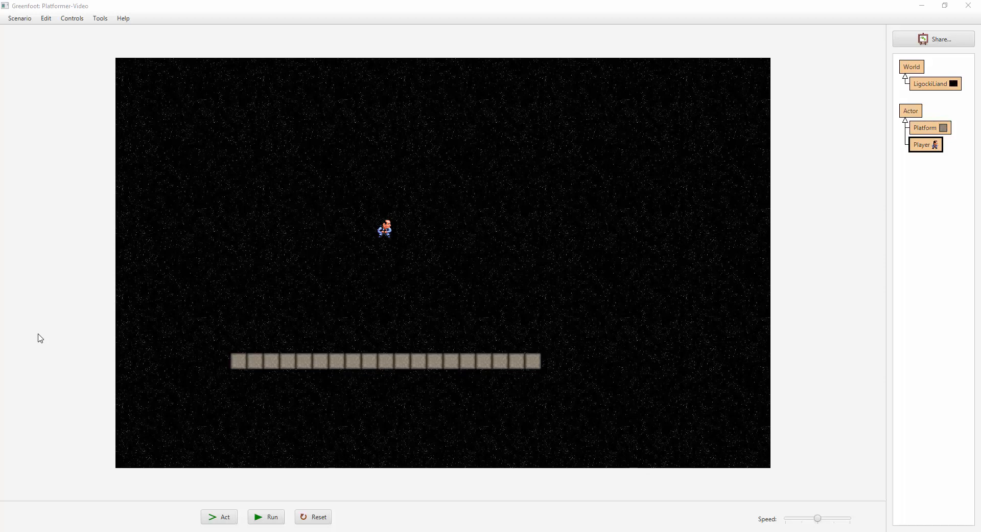
{"action": "mouse_move", "coordinate": [386, 459]}
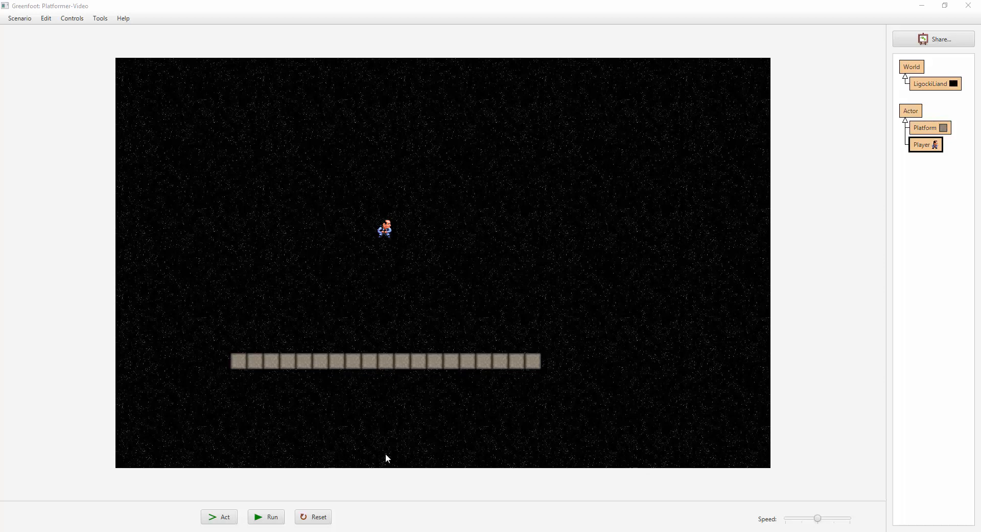
Step: Run the scenario so the player falls onto the platform, then reset the world
{"action": "left_click", "coordinate": [266, 516]}
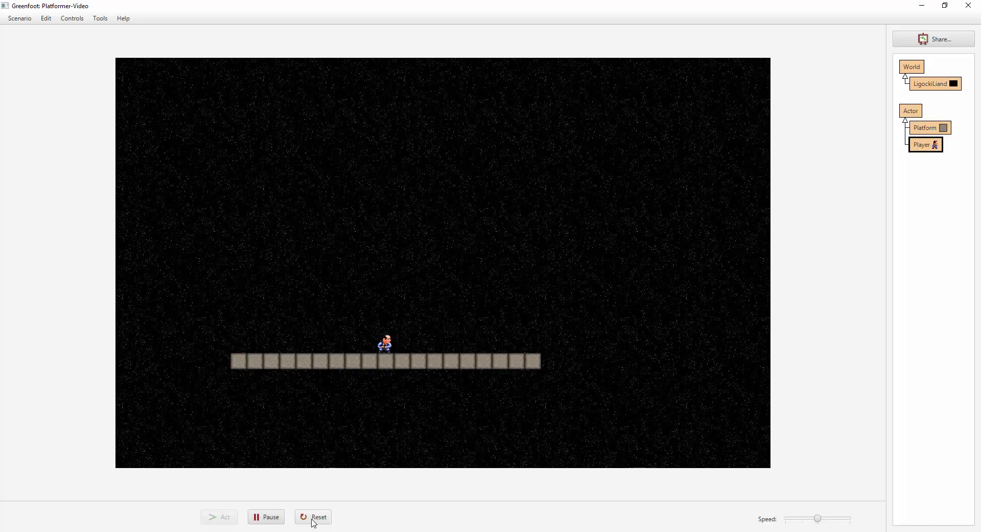
{"action": "left_click", "coordinate": [319, 517]}
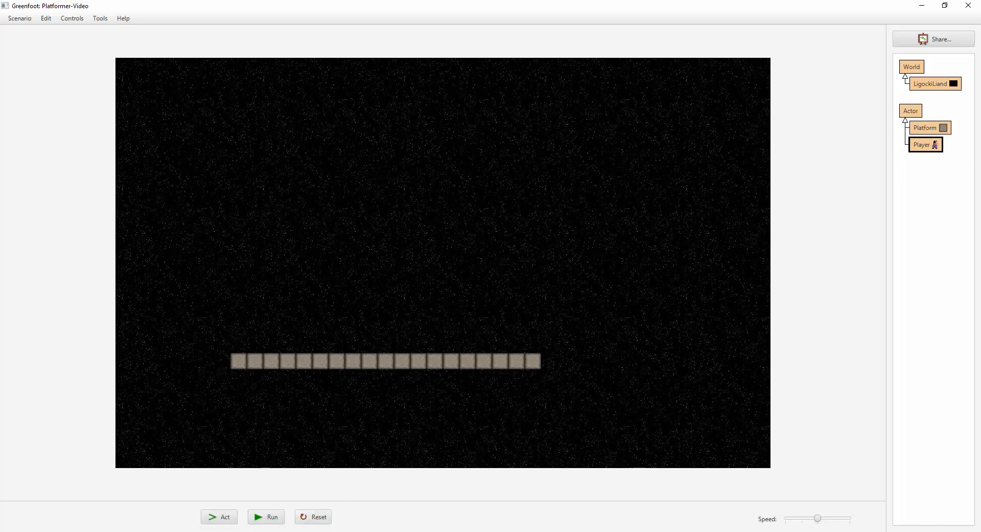
Step: Open the Player class's source code from the class diagram
{"action": "double_click", "coordinate": [925, 144]}
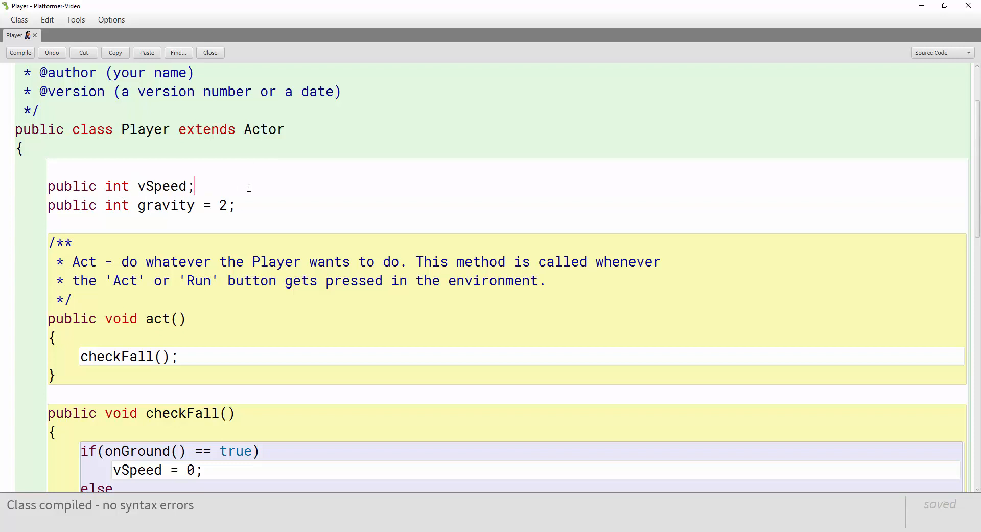
{"action": "mouse_move", "coordinate": [280, 203]}
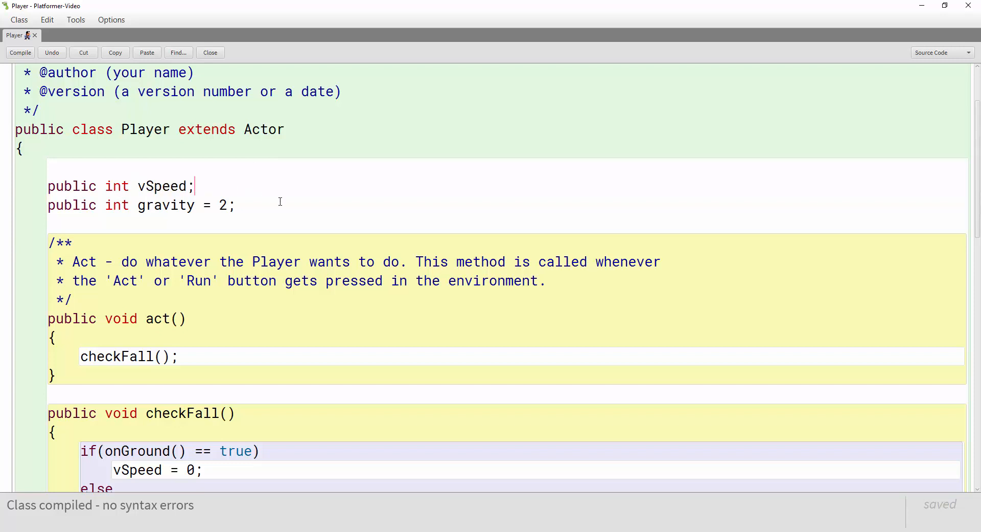
{"action": "mouse_move", "coordinate": [105, 210]}
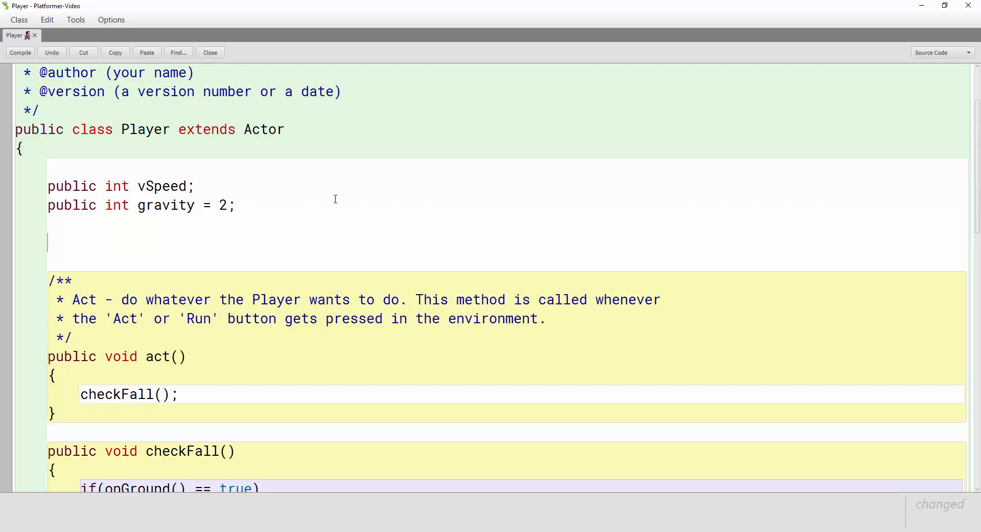
Step: Declare 'public boolean jumping;' in Player and compile the class
{"action": "type", "text": "pub"}
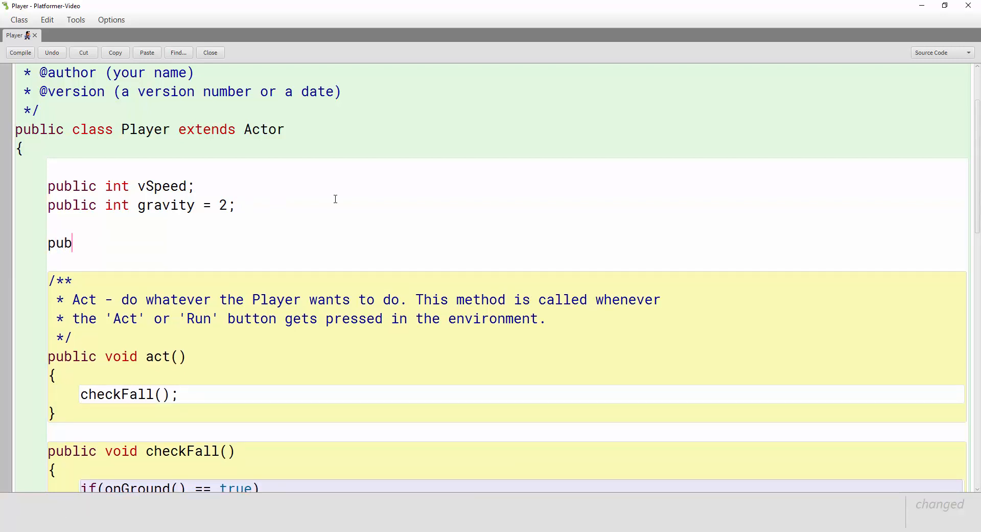
{"action": "type", "text": "lic bool"}
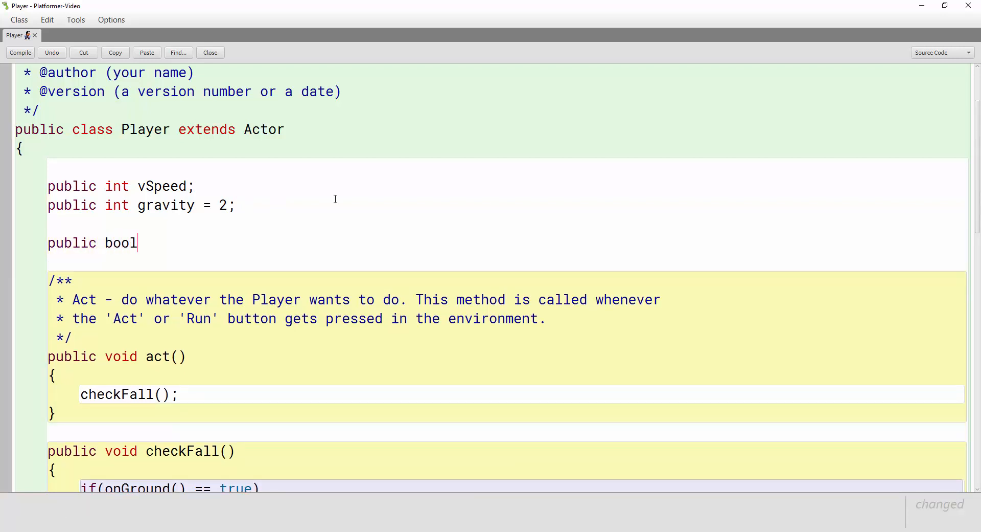
{"action": "type", "text": "ean j"}
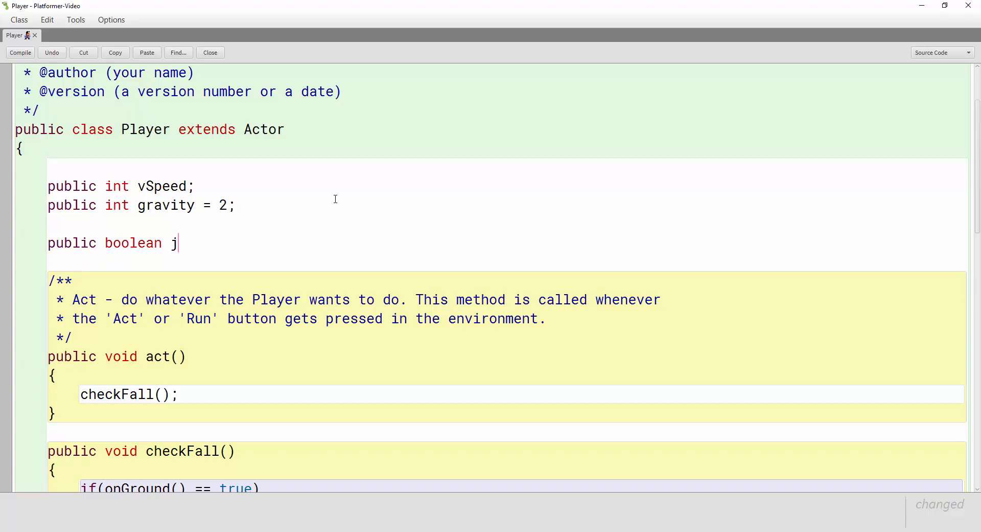
{"action": "type", "text": "umping;"}
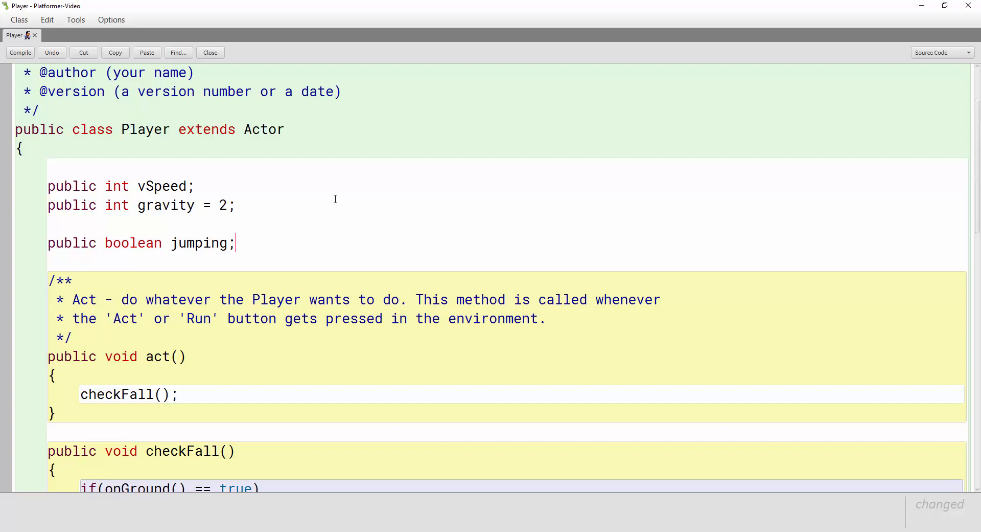
{"action": "left_click", "coordinate": [20, 52]}
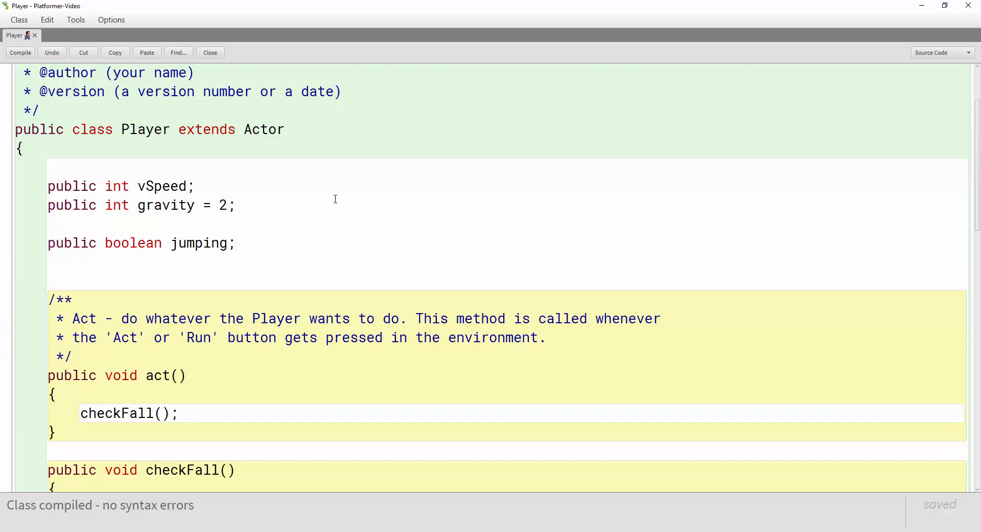
Step: Declare 'public int jumpStrength = 20;' on the next line
{"action": "type", "text": "publi"}
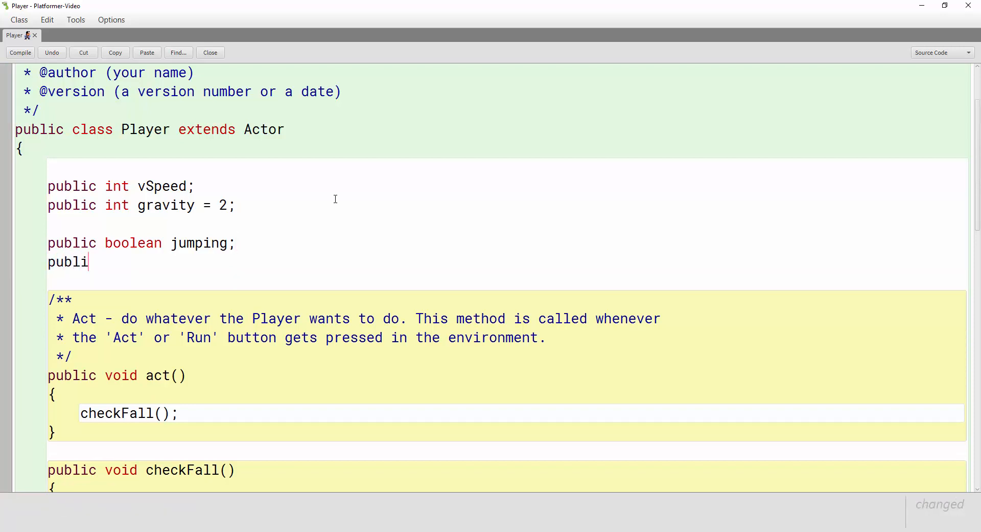
{"action": "type", "text": "c int j"}
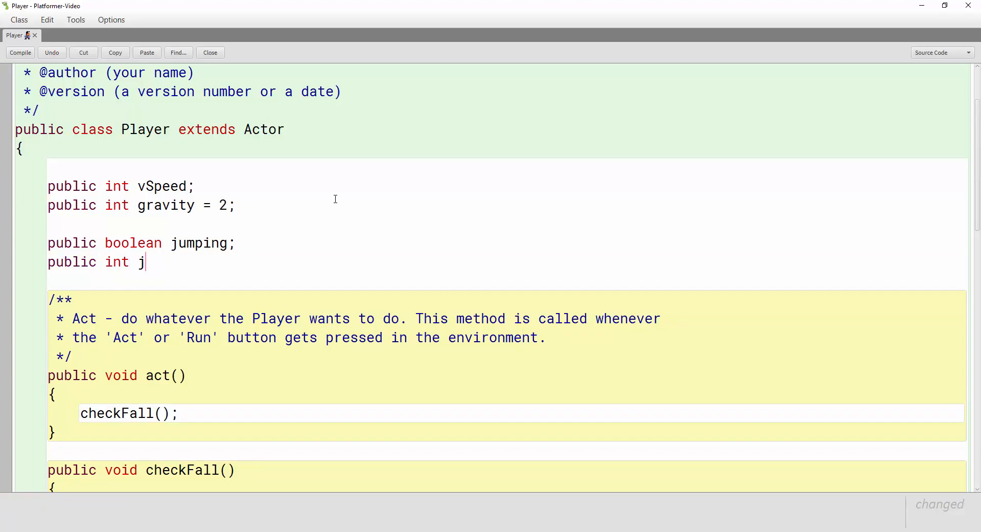
{"action": "type", "text": "umpStre"}
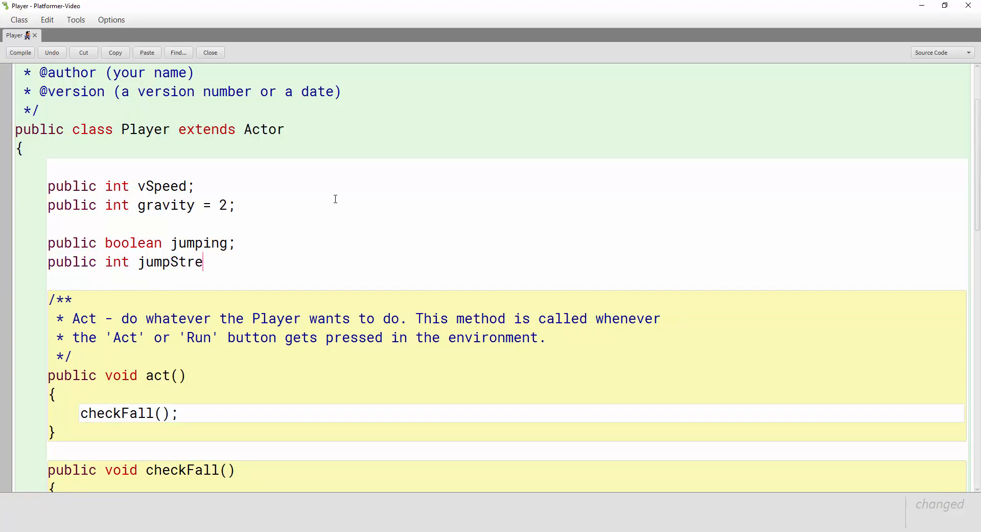
{"action": "type", "text": "ngth"}
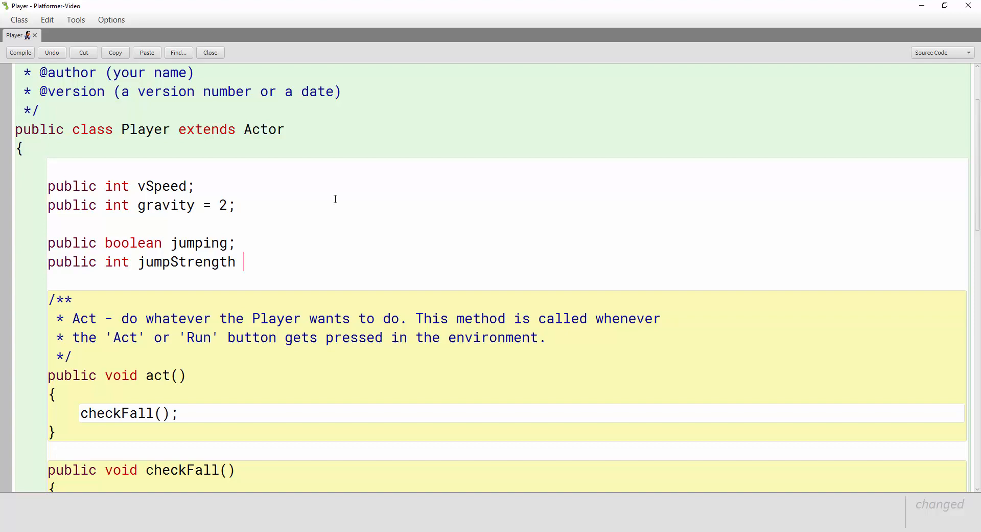
{"action": "type", "text": "="}
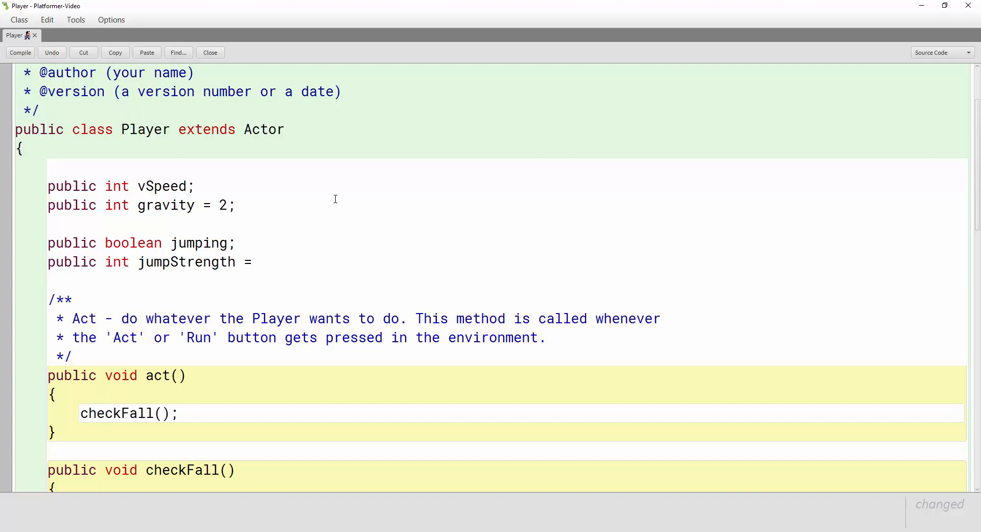
{"action": "type", "text": "20"}
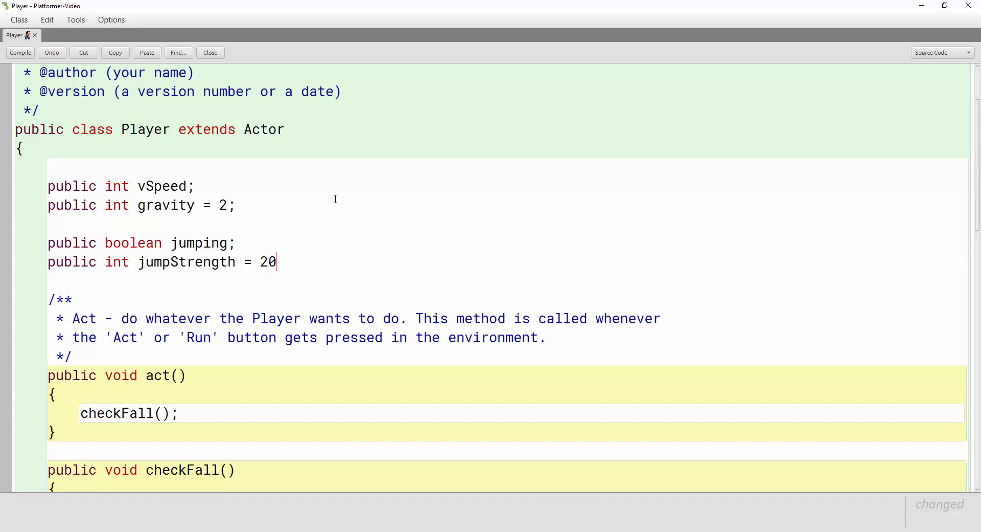
{"action": "type", "text": ";"}
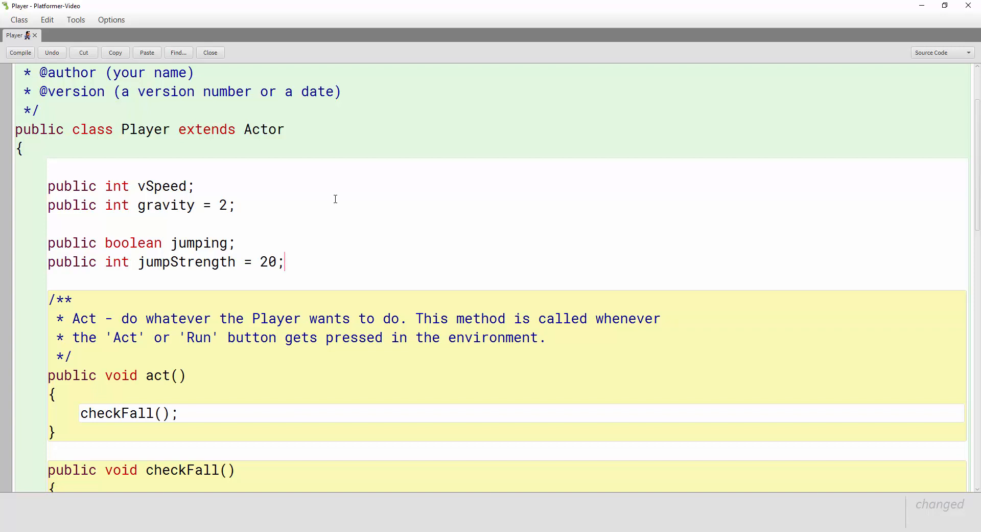
{"action": "mouse_move", "coordinate": [324, 254]}
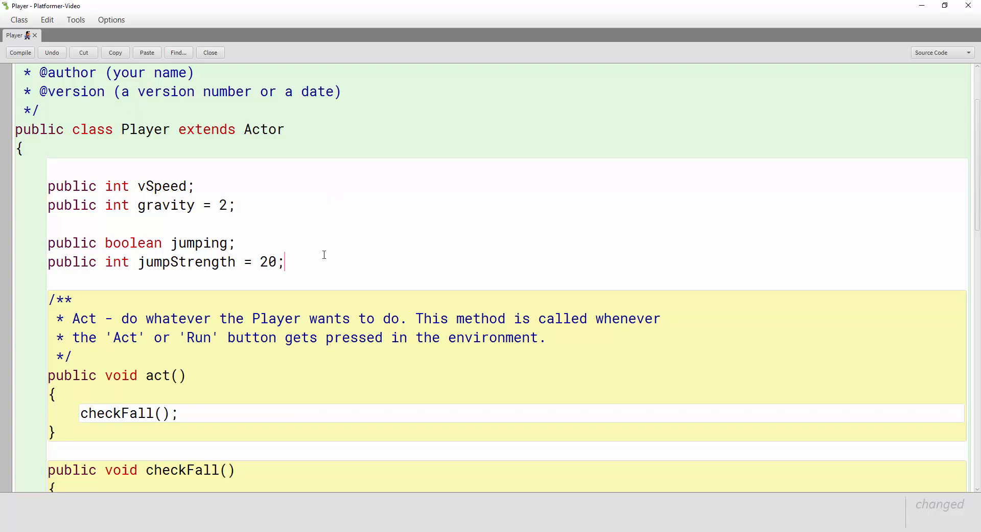
Step: Scroll the editor down to the empty line after moveToGround
{"action": "scroll", "scroll_direction": "down", "scroll_amount": 3}
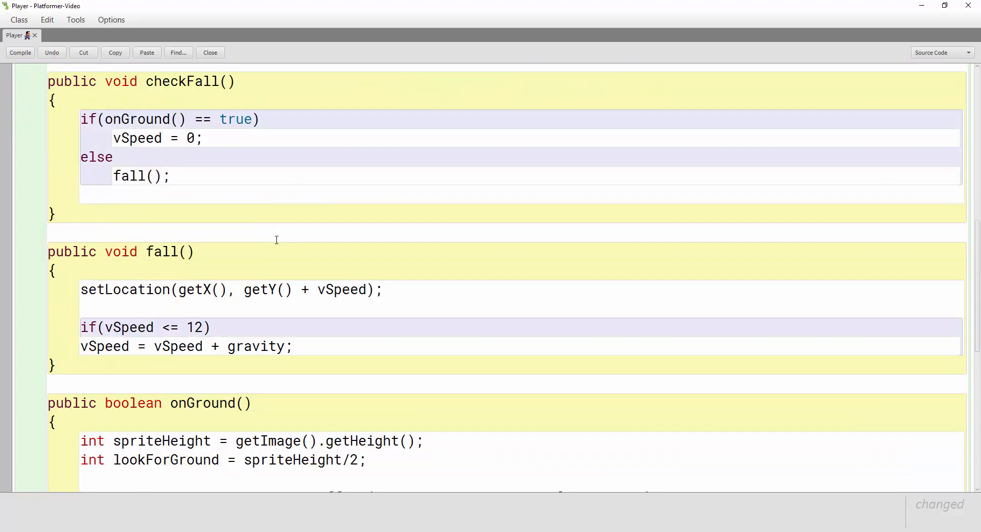
{"action": "scroll", "scroll_direction": "down", "scroll_amount": 3}
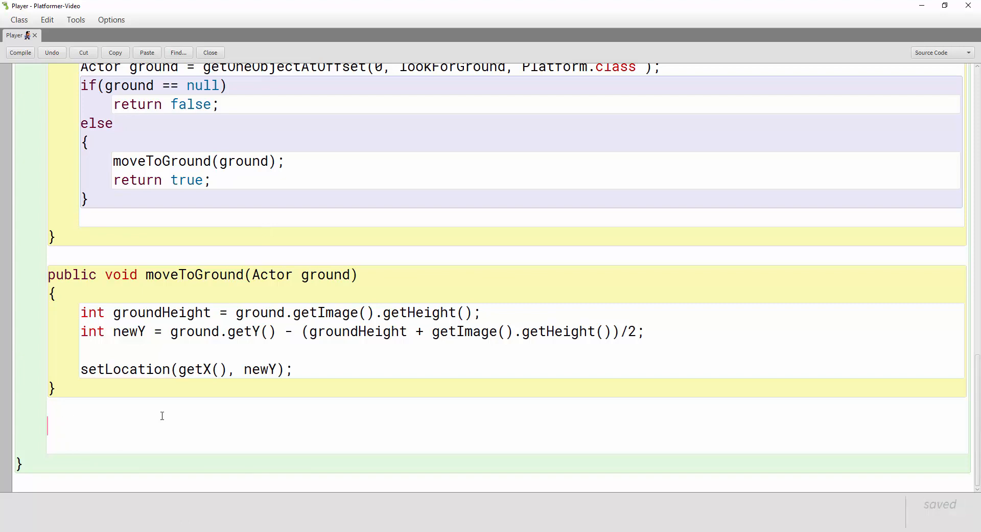
Step: Add an empty 'public void jump()' method after moveToGround and compile cleanly
{"action": "left_click", "coordinate": [20, 52]}
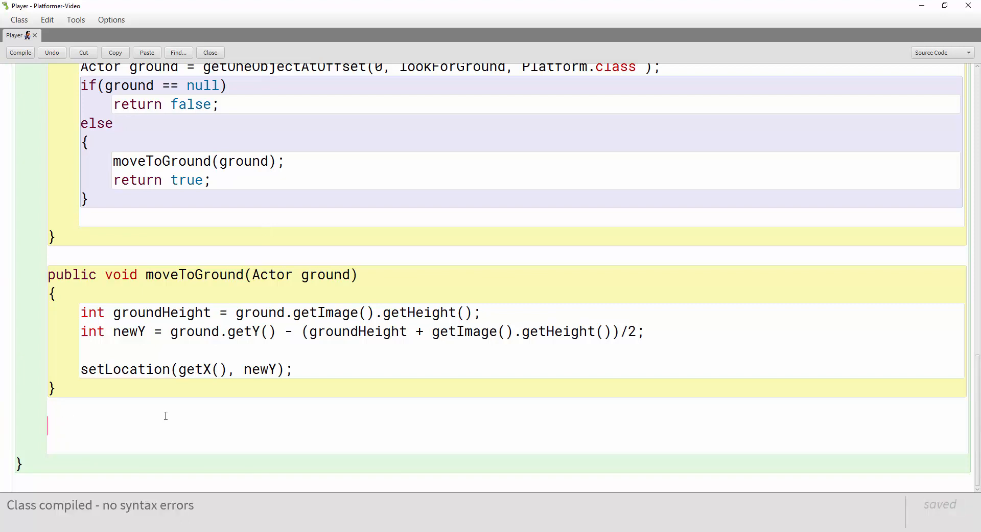
{"action": "type", "text": "publ"}
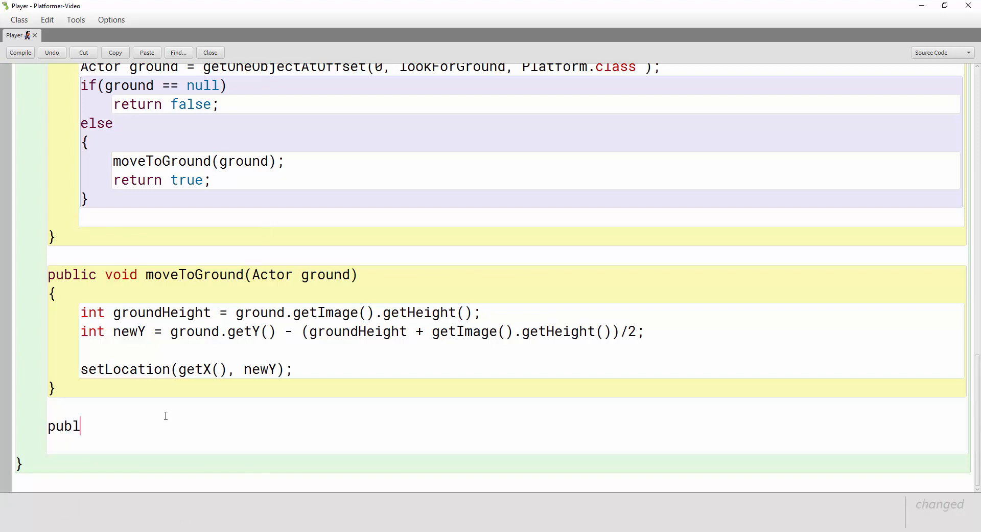
{"action": "type", "text": "ic void"}
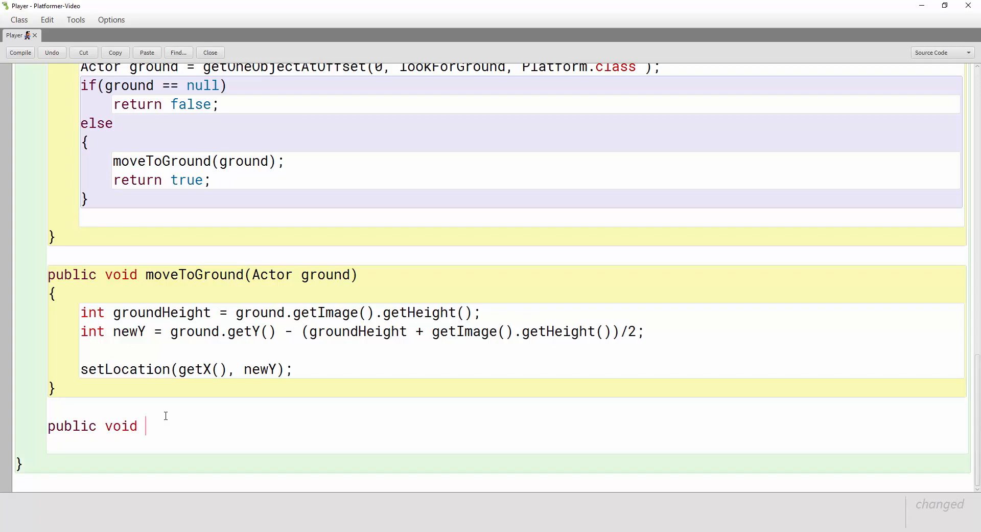
{"action": "type", "text": "jump()"}
{"action": "type", "text": "{"}
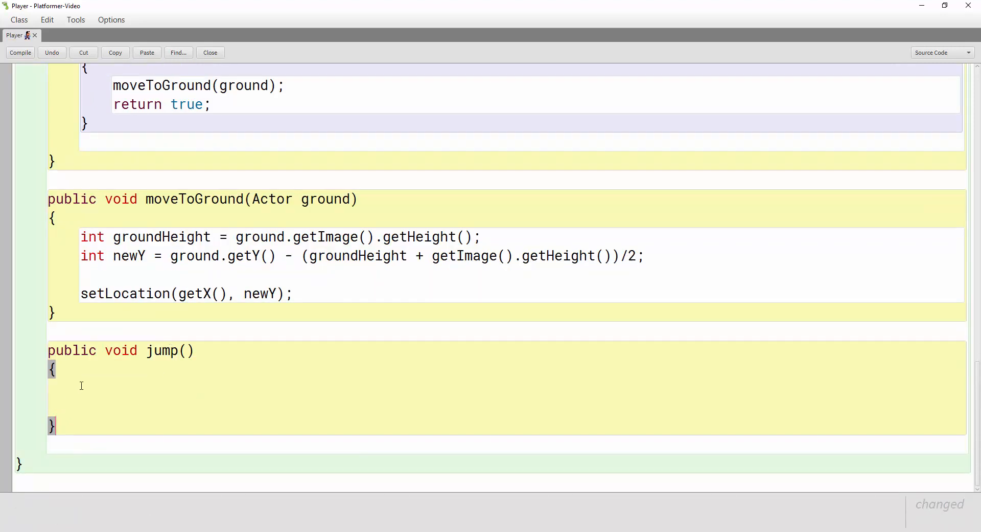
{"action": "left_click", "coordinate": [19, 53]}
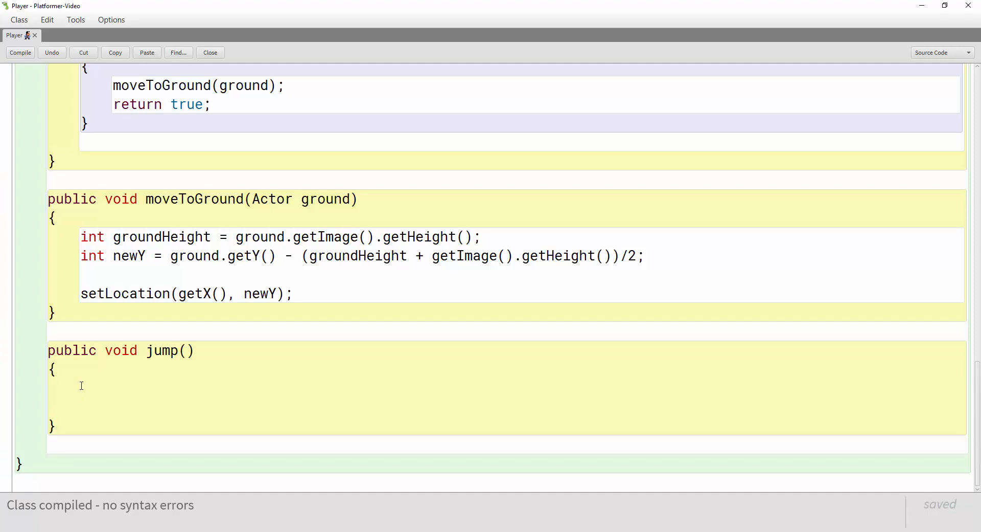
Step: Write 'vSpeed = vSpeed - jumpStrength;' as the first line of jump()
{"action": "type", "text": "vSpeed"}
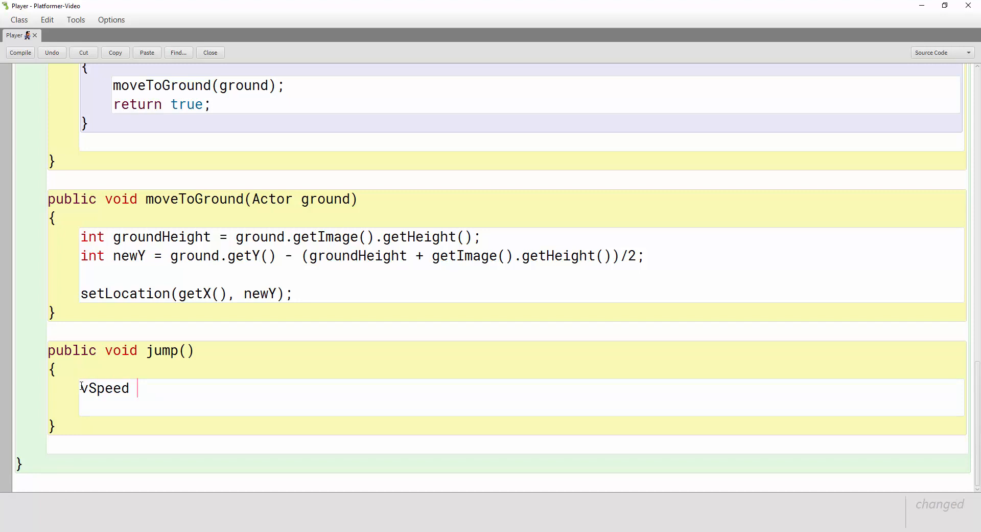
{"action": "type", "text": "= vS"}
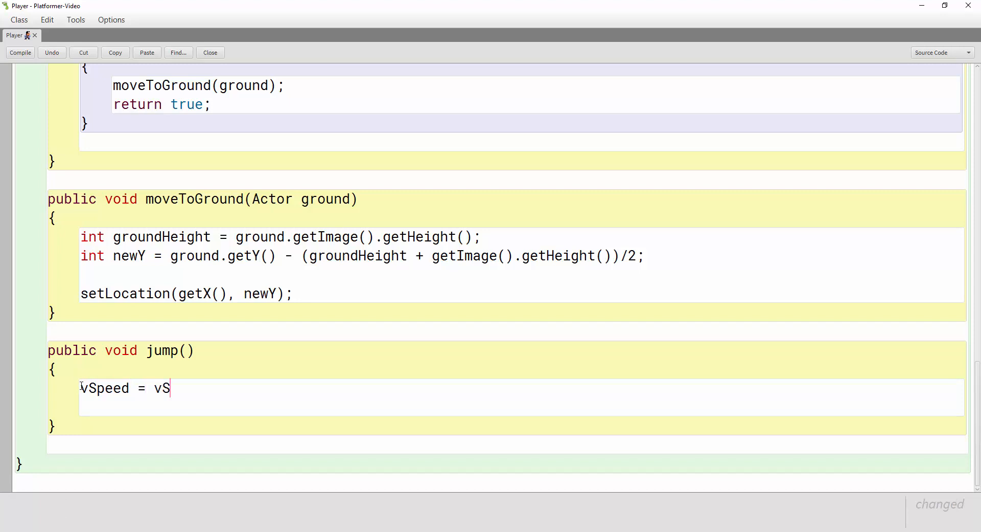
{"action": "type", "text": "peed"}
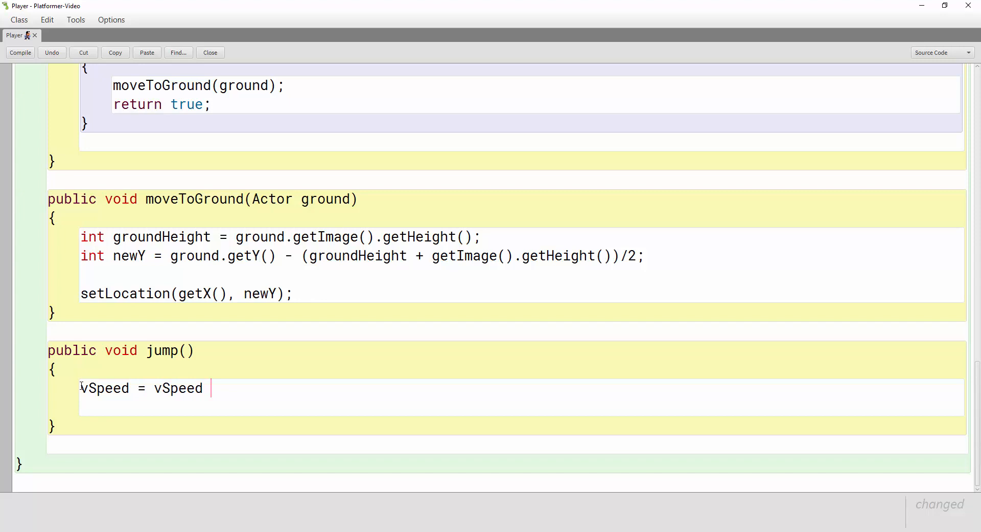
{"action": "type", "text": "- ju"}
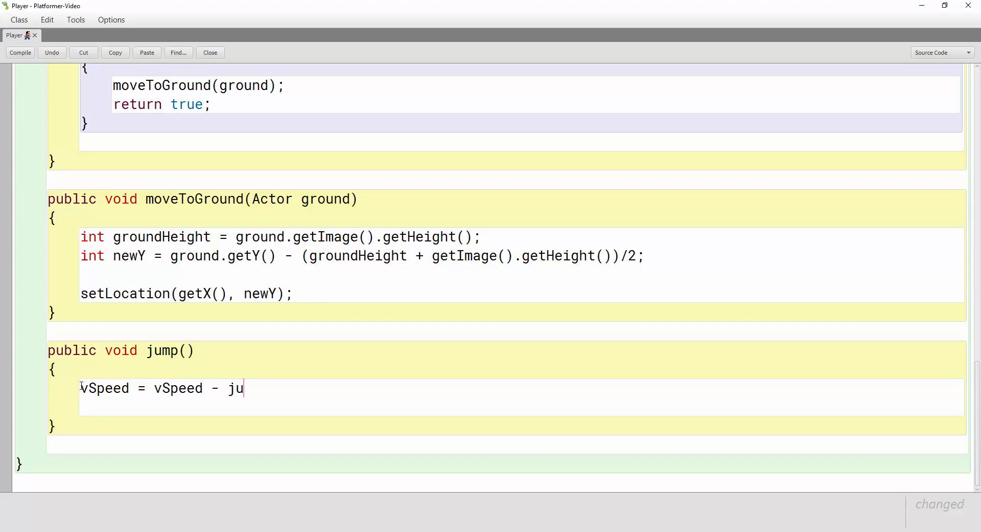
{"action": "type", "text": "mpStre"}
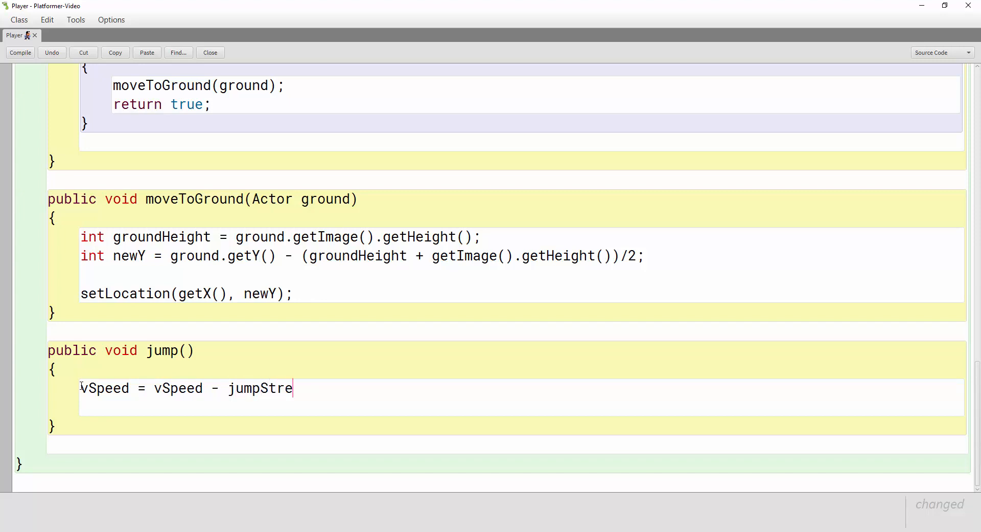
{"action": "type", "text": "ngth"}
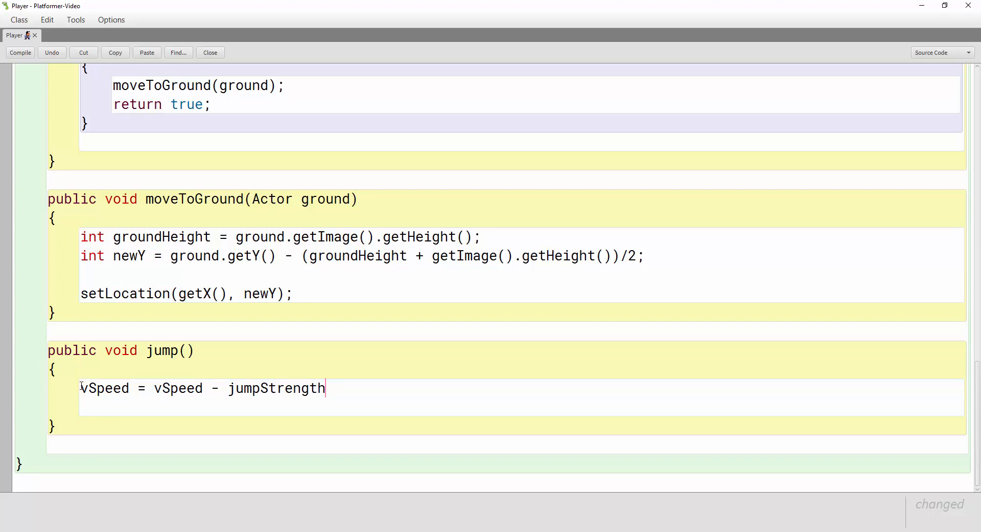
{"action": "type", "text": ";"}
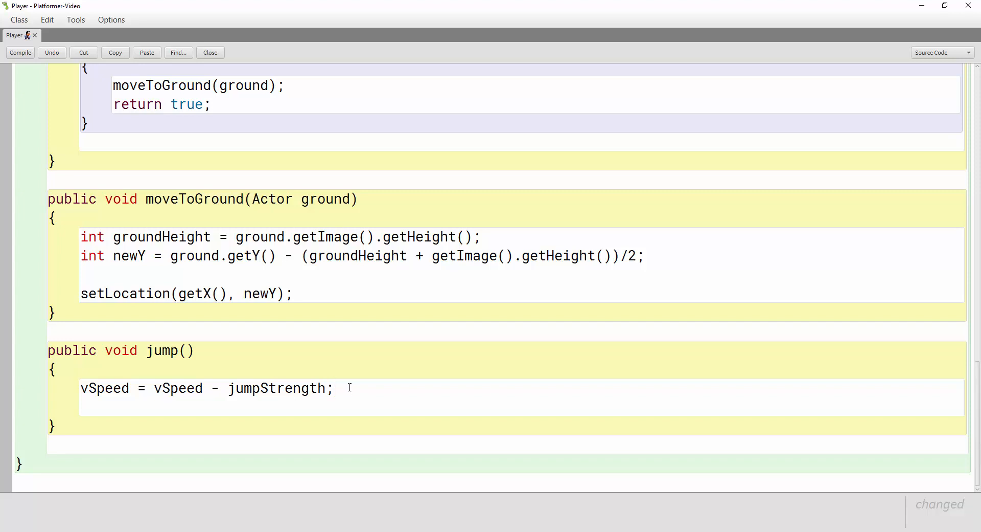
{"action": "mouse_move", "coordinate": [376, 395]}
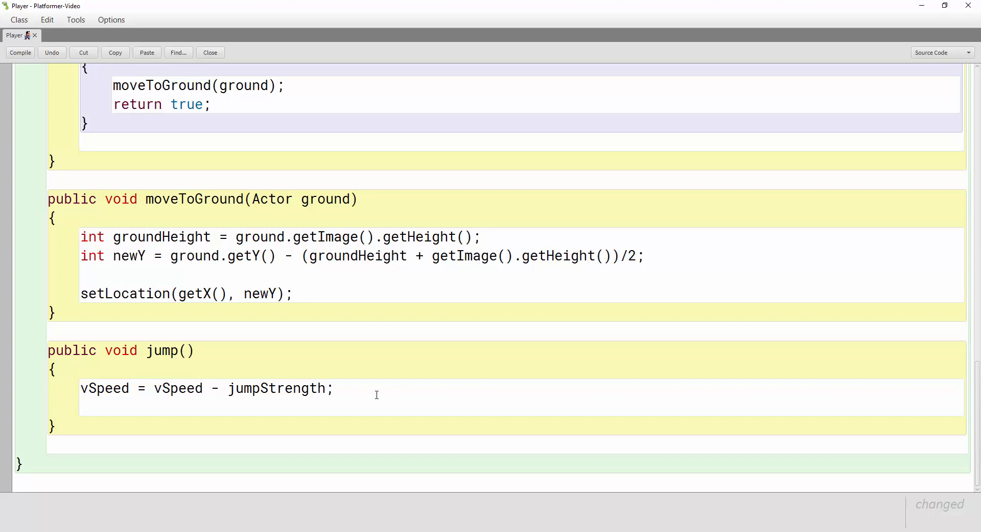
Step: Add 'jumping = true;' and 'fall();' to complete jump()
{"action": "left_click", "coordinate": [20, 52]}
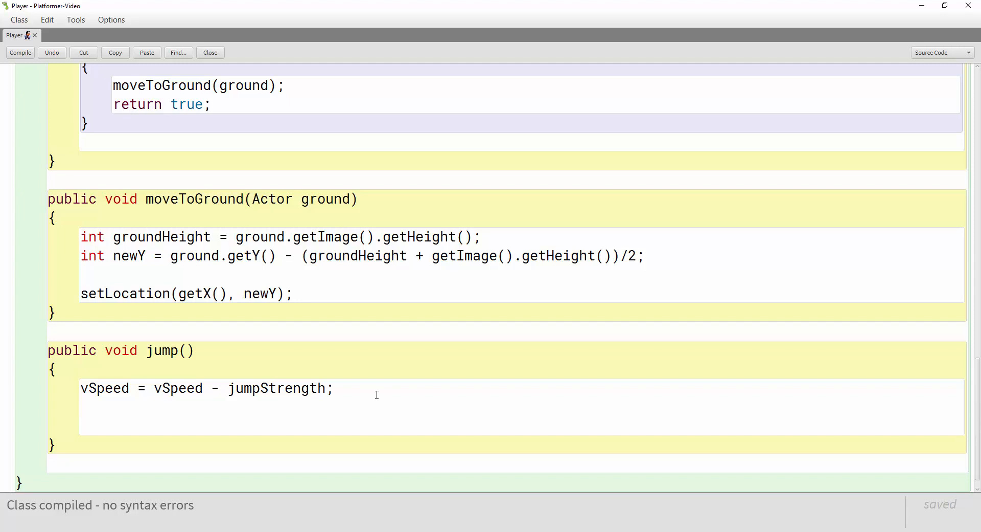
{"action": "type", "text": "jumping"}
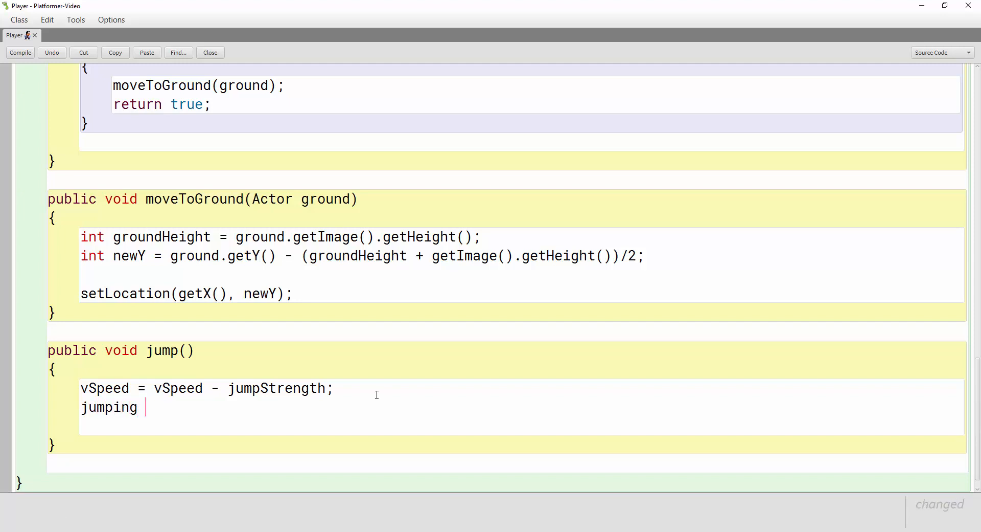
{"action": "type", "text": "= true;"}
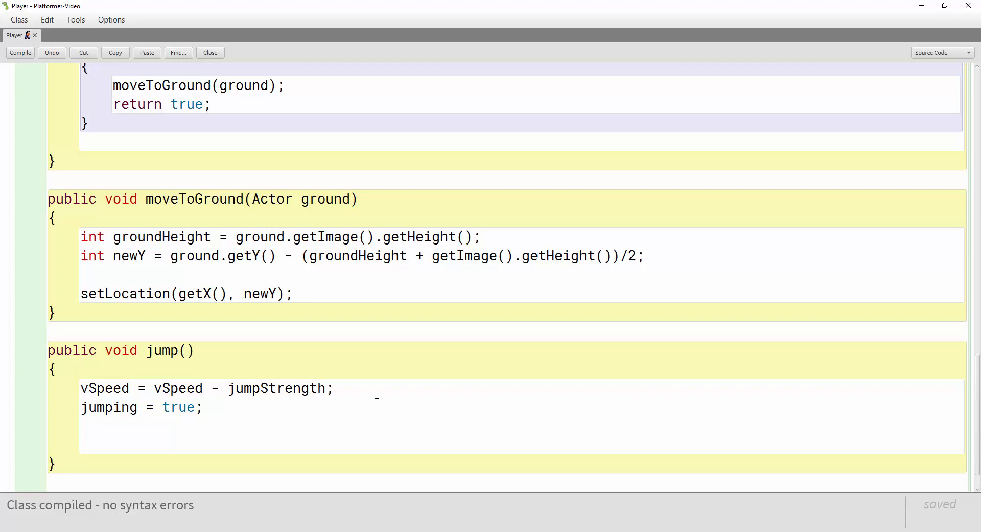
{"action": "type", "text": "fall"}
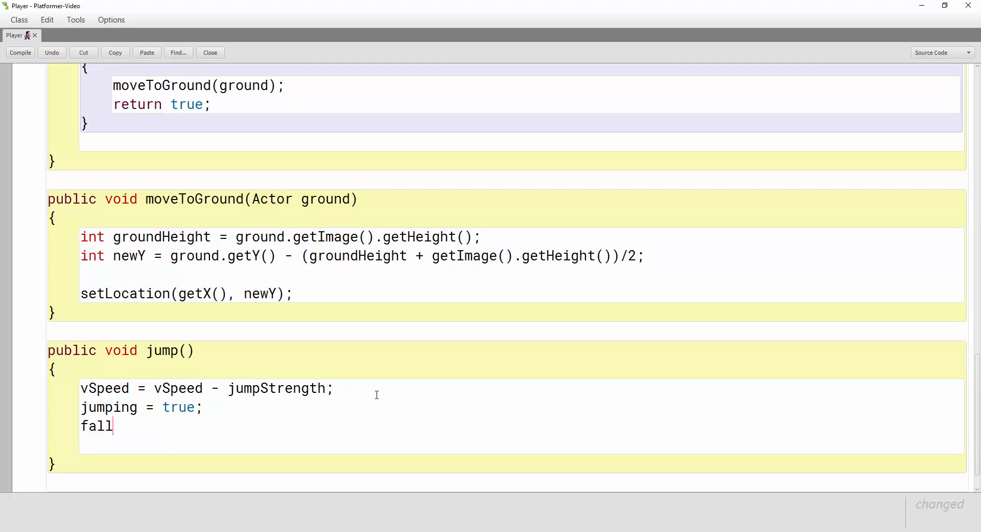
{"action": "type", "text": "();"}
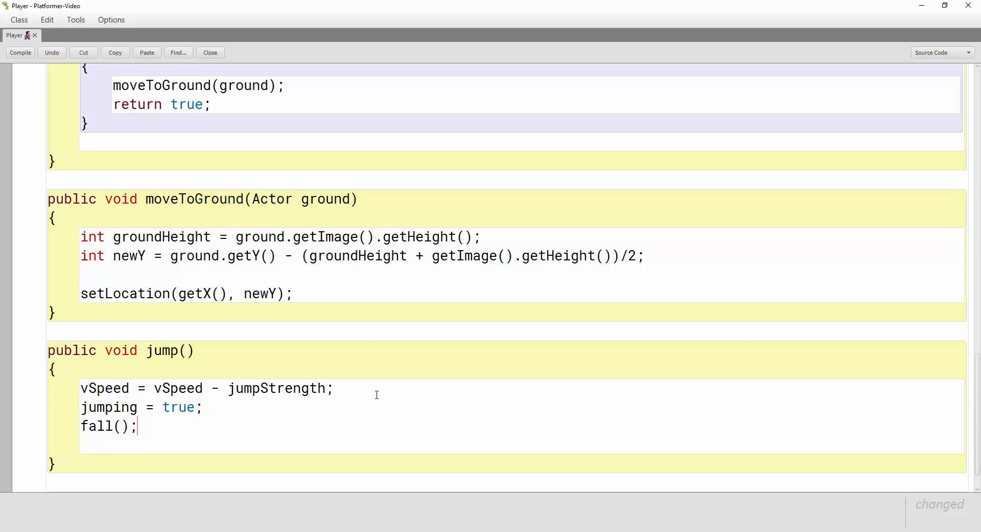
{"action": "mouse_move", "coordinate": [317, 393]}
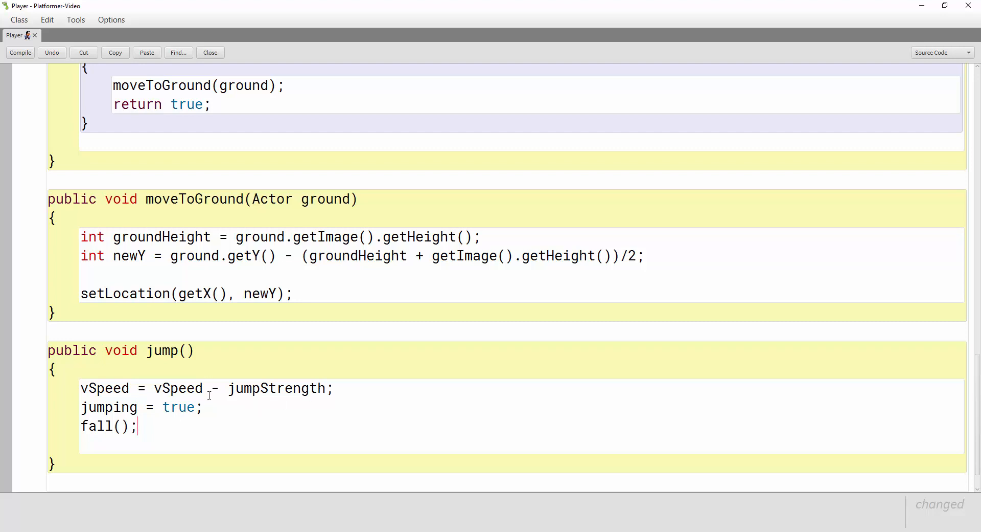
{"action": "mouse_move", "coordinate": [70, 266]}
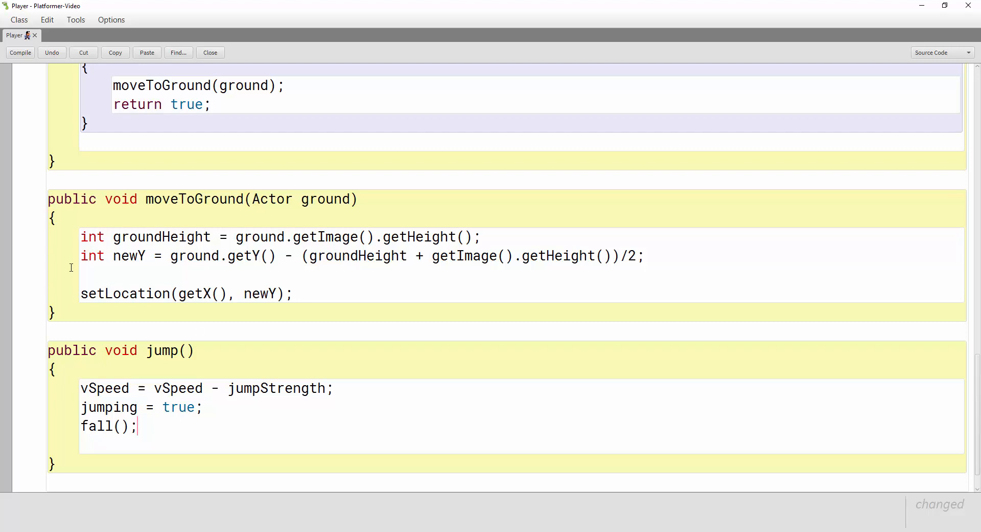
Step: Add 'jumping = false;' after setLocation in moveToGround()
{"action": "left_click", "coordinate": [20, 52]}
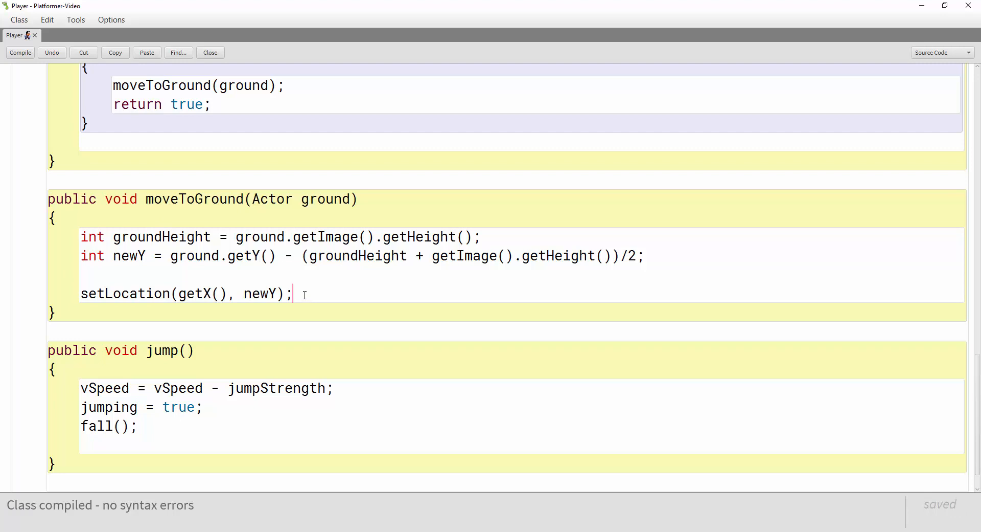
{"action": "key", "text": "Enter"}
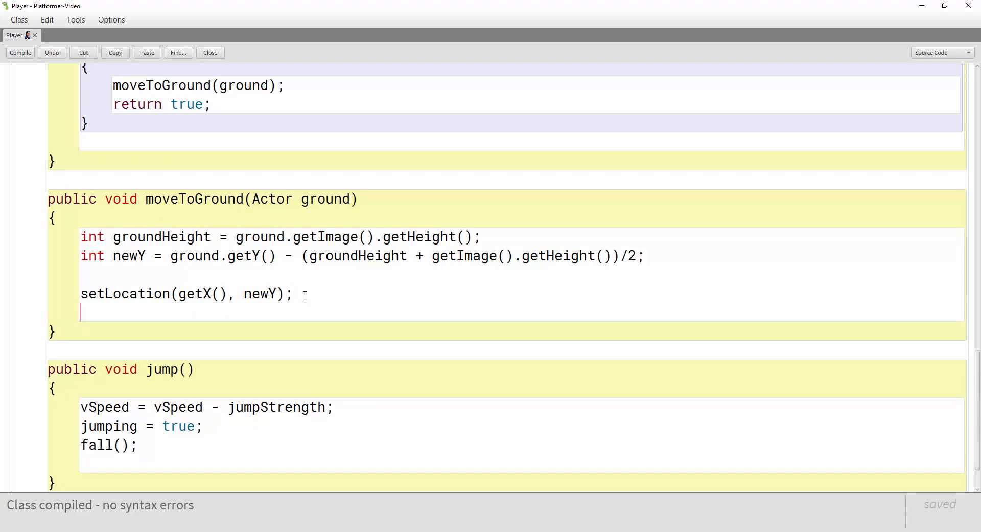
{"action": "type", "text": "jum"}
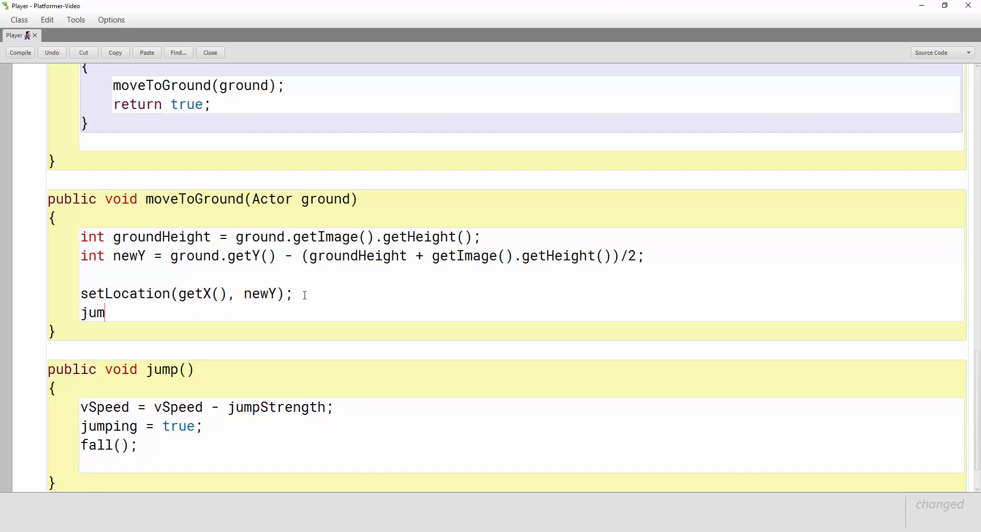
{"action": "type", "text": "ping = f"}
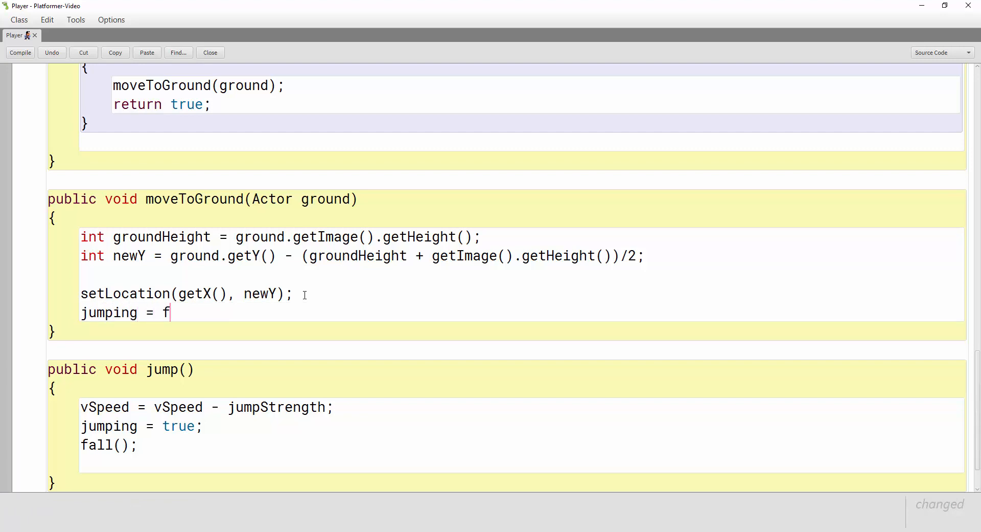
{"action": "type", "text": "alse"}
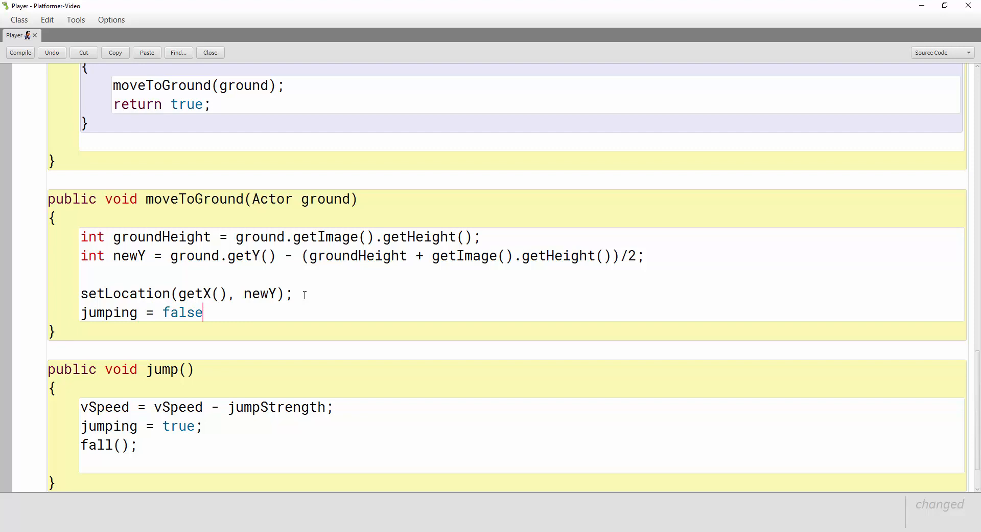
{"action": "type", "text": ";"}
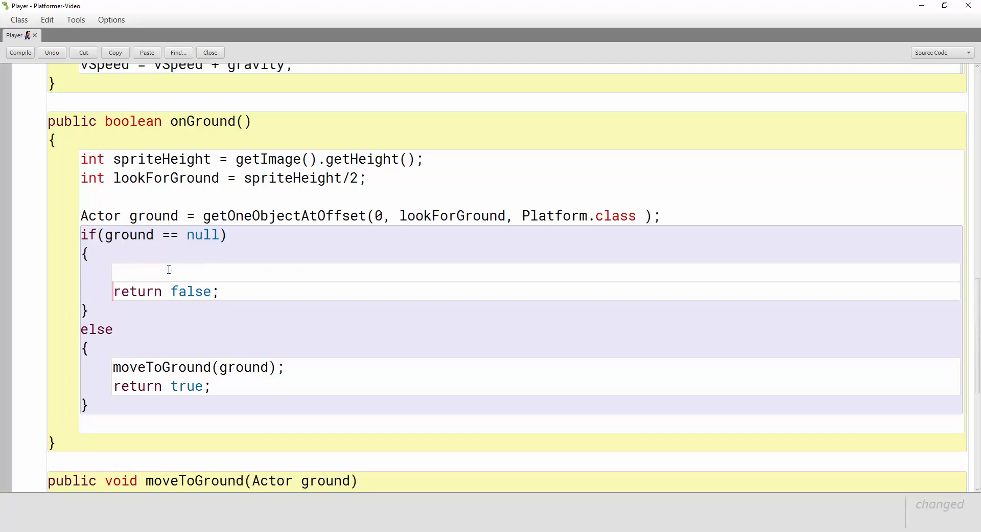
Step: Add 'jumping = true;' in onGround()'s null branch above return false
{"action": "type", "text": "jump"}
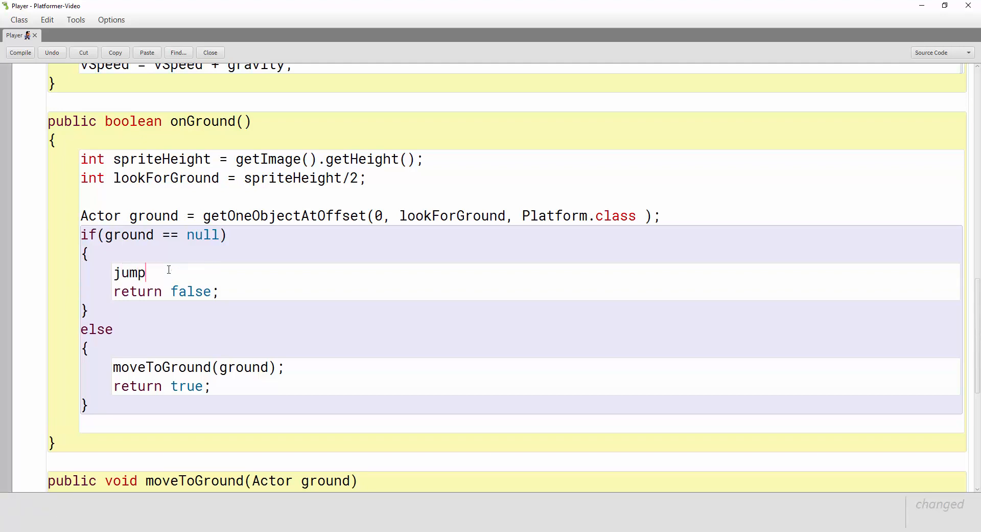
{"action": "type", "text": "ing ="}
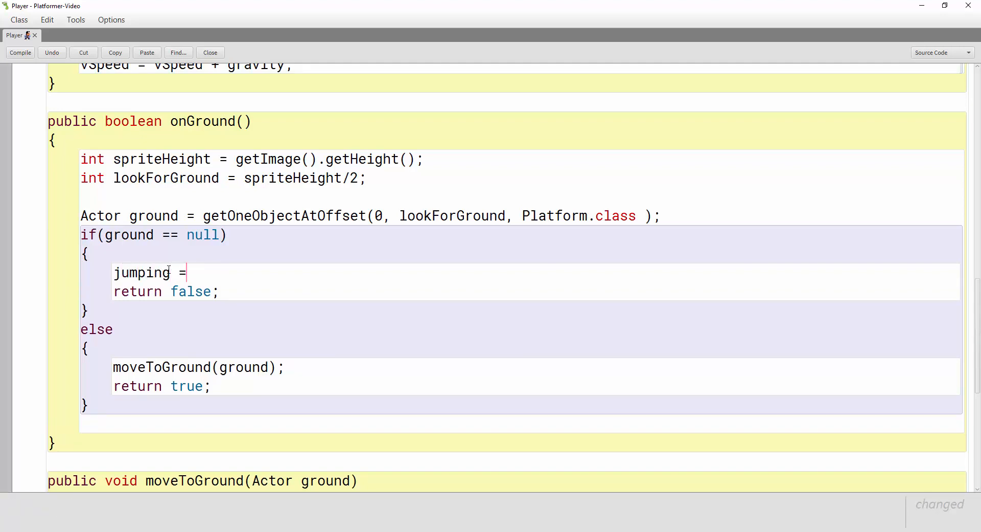
{"action": "type", "text": "true;"}
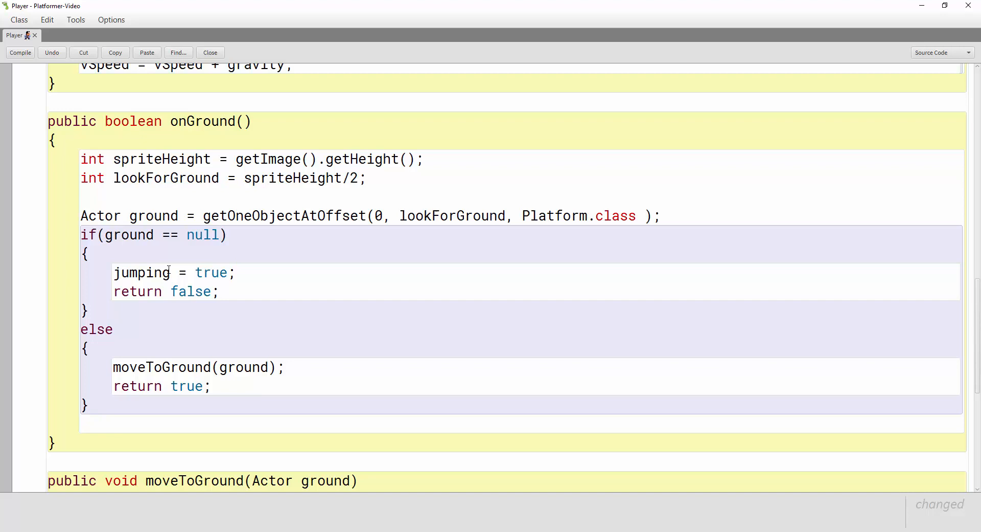
{"action": "mouse_move", "coordinate": [101, 317]}
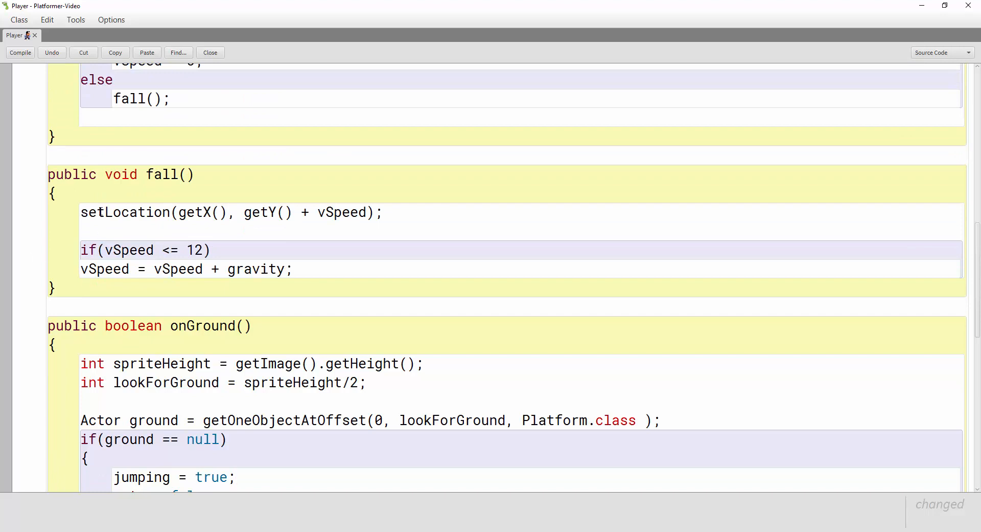
Step: Add 'jumping = true;' at the end of fall() after gravity is applied
{"action": "left_click", "coordinate": [19, 52]}
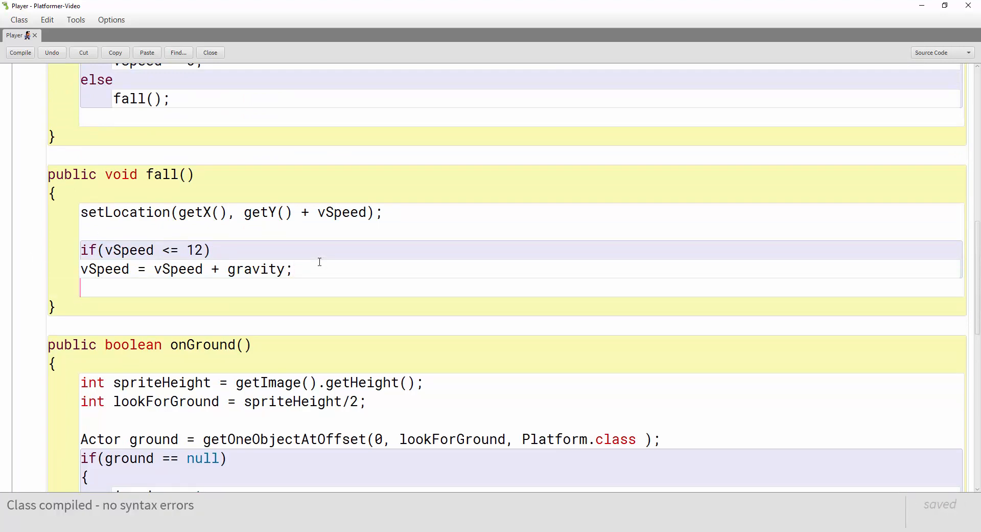
{"action": "type", "text": "jump"}
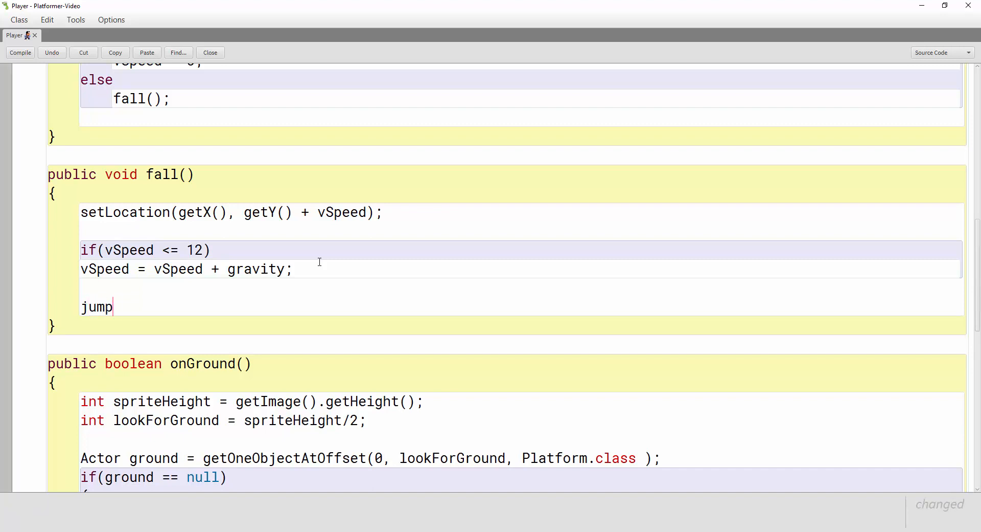
{"action": "type", "text": "ing = tr"}
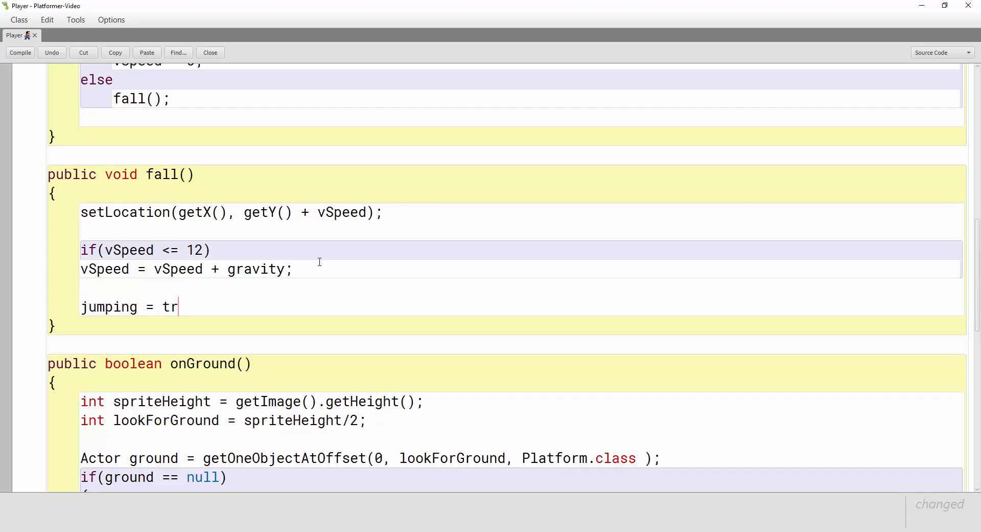
{"action": "type", "text": "ue;"}
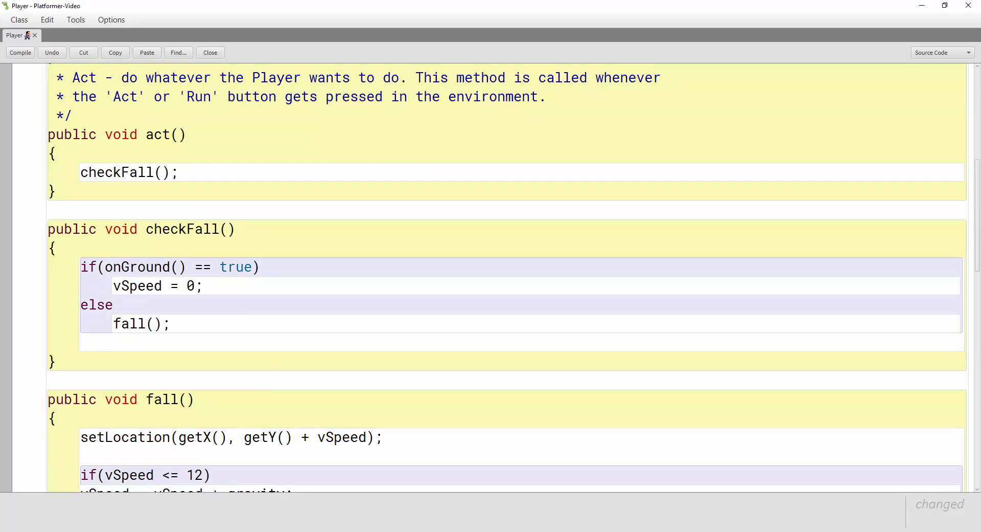
Step: Write an empty 'public void checkKeys()' method on the blank line below act()
{"action": "left_click", "coordinate": [59, 211]}
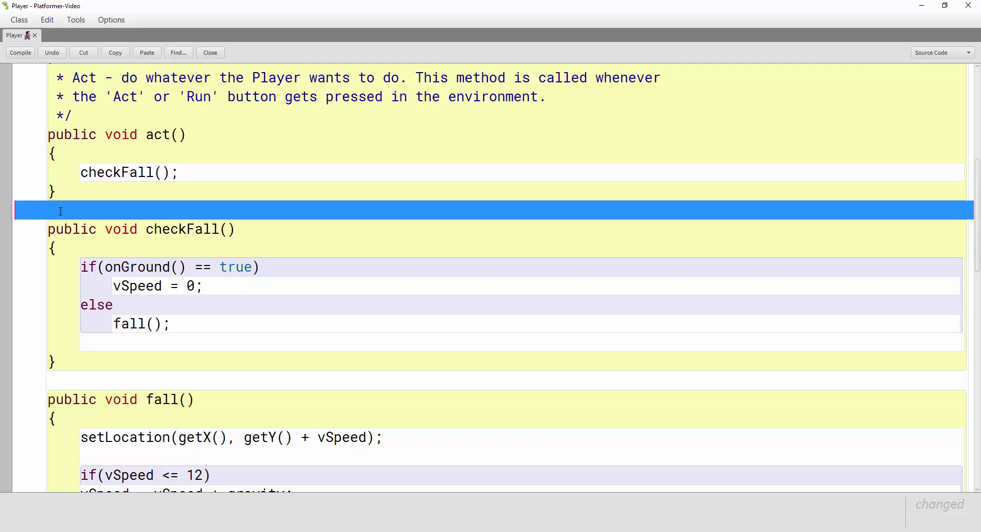
{"action": "left_click", "coordinate": [20, 52]}
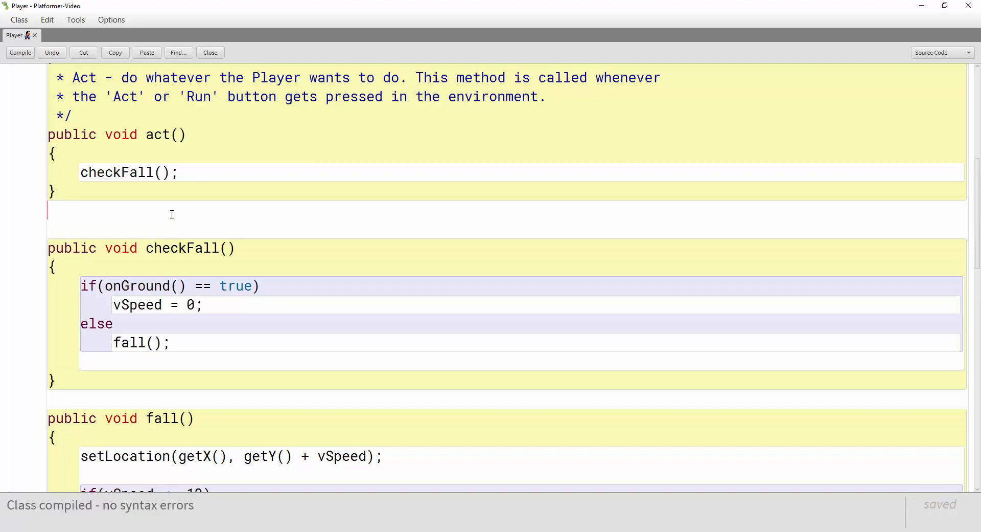
{"action": "type", "text": "pulbi"}
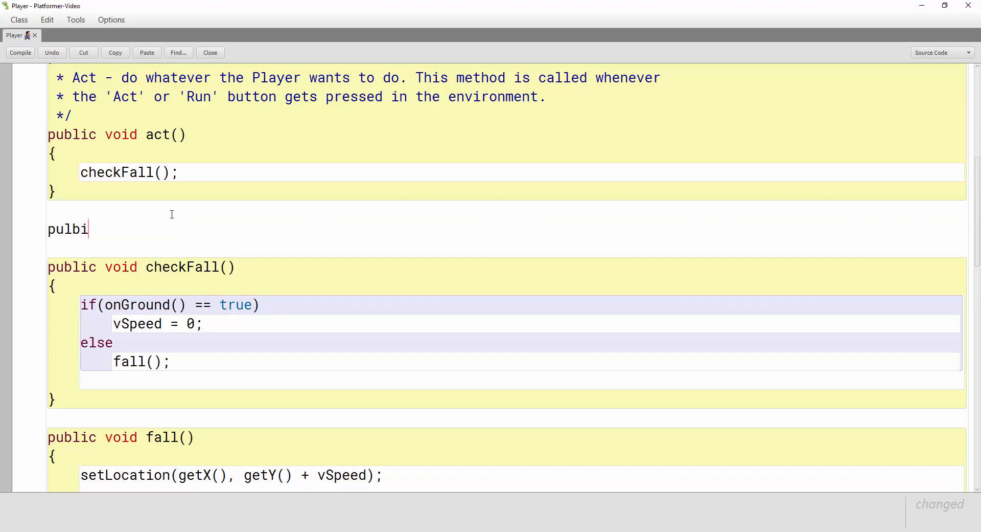
{"action": "type", "text": "public vo"}
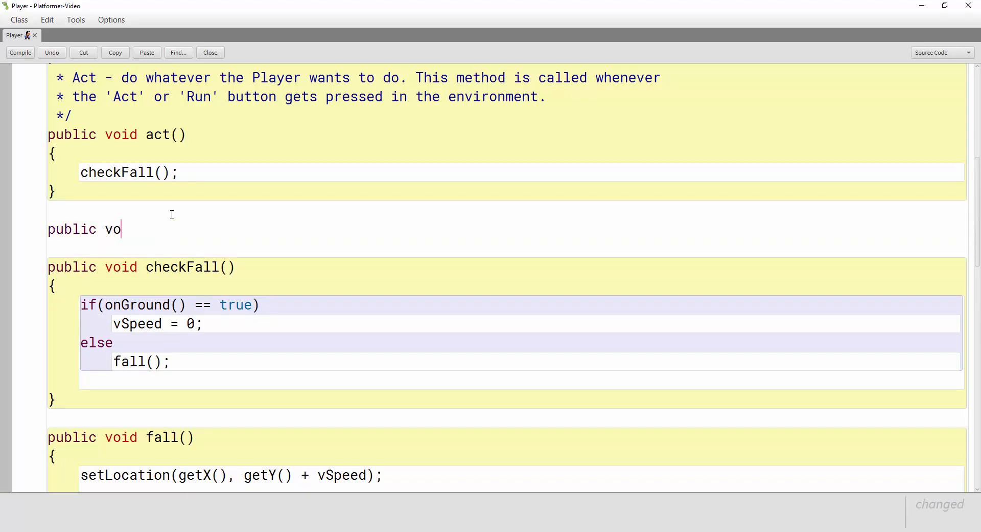
{"action": "type", "text": "id checkKe"}
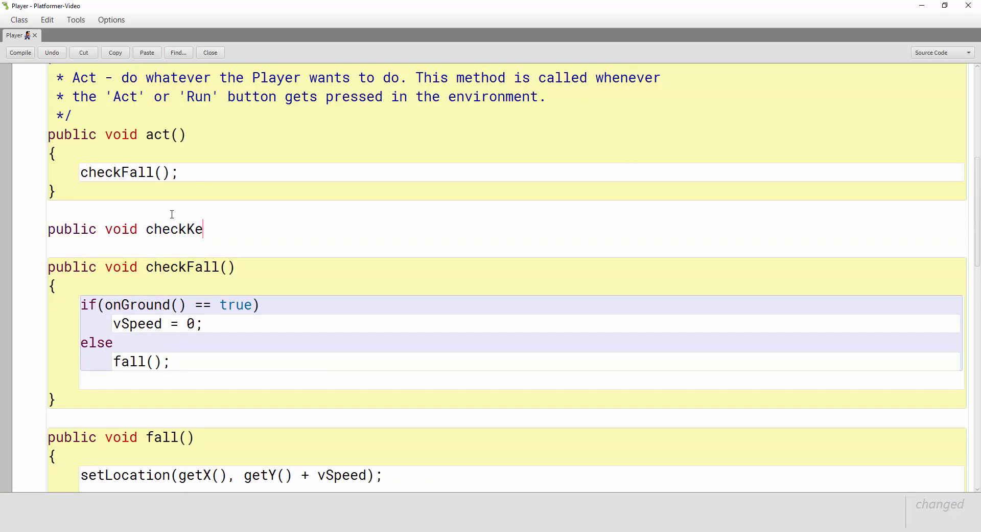
{"action": "type", "text": "ys()"}
{"action": "type", "text": "{"}
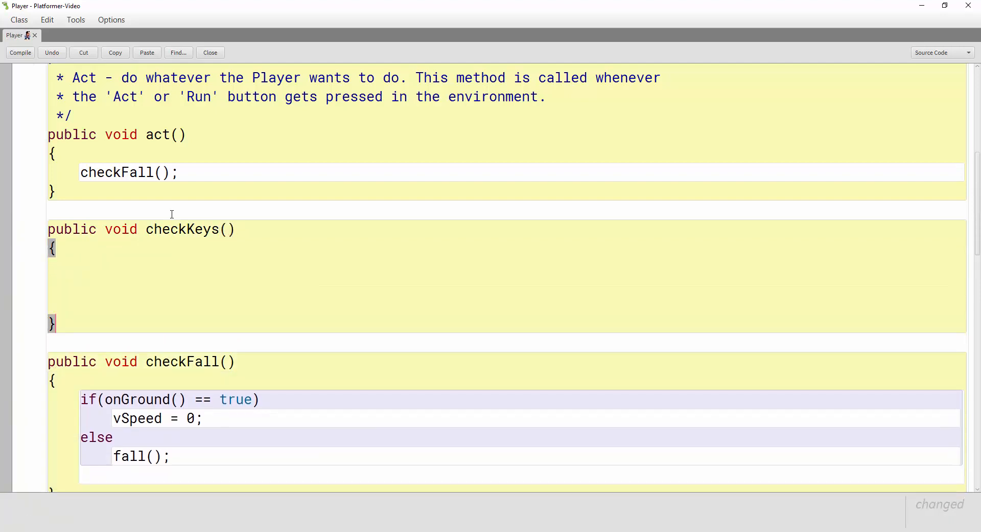
{"action": "left_click", "coordinate": [21, 52]}
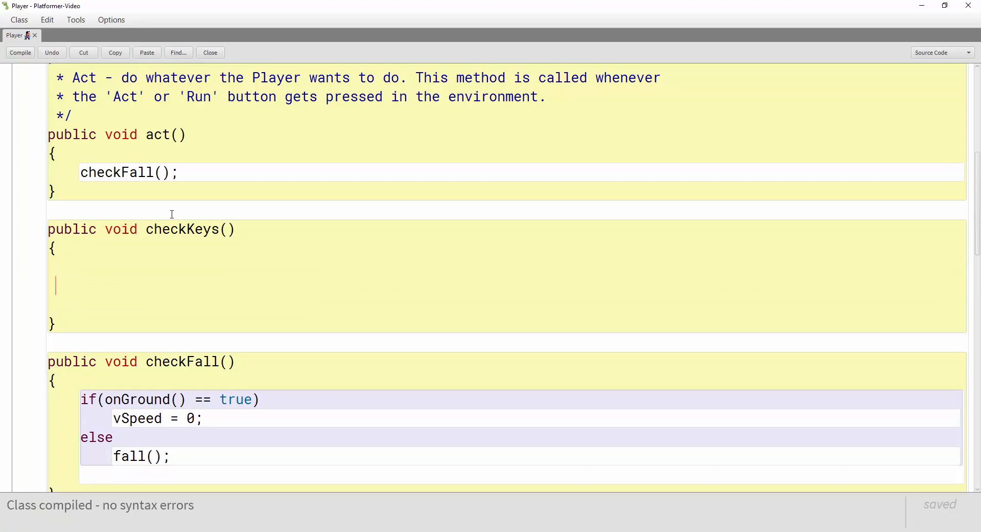
Step: Write the condition if(Greenfoot.isKeyDown("z") && jumping == false) inside checkKeys()
{"action": "type", "text": "if(Gren"}
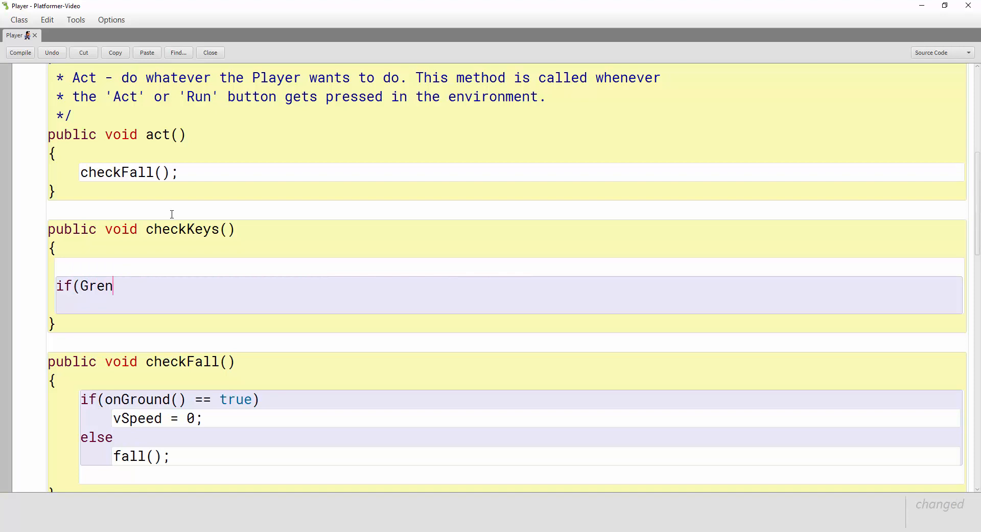
{"action": "type", "text": "eenfoot."}
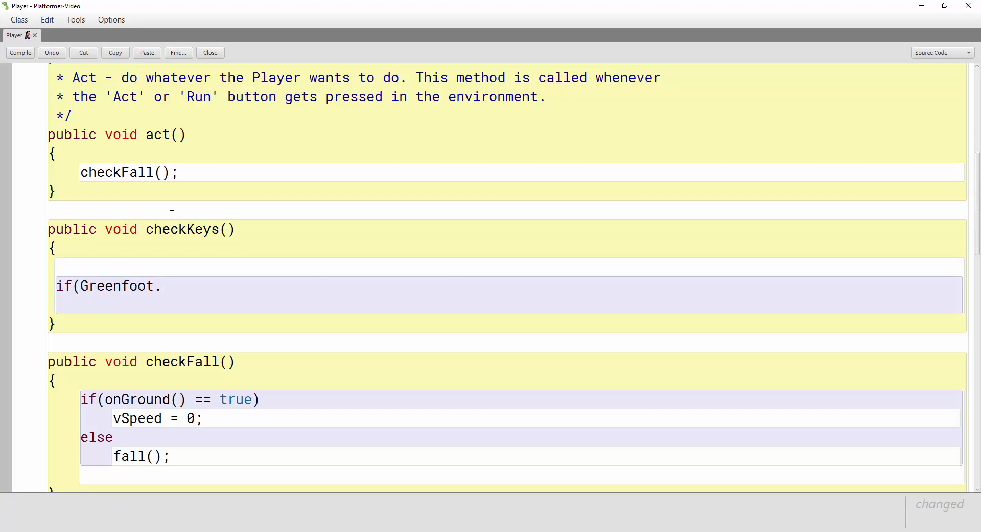
{"action": "type", "text": "isKey"}
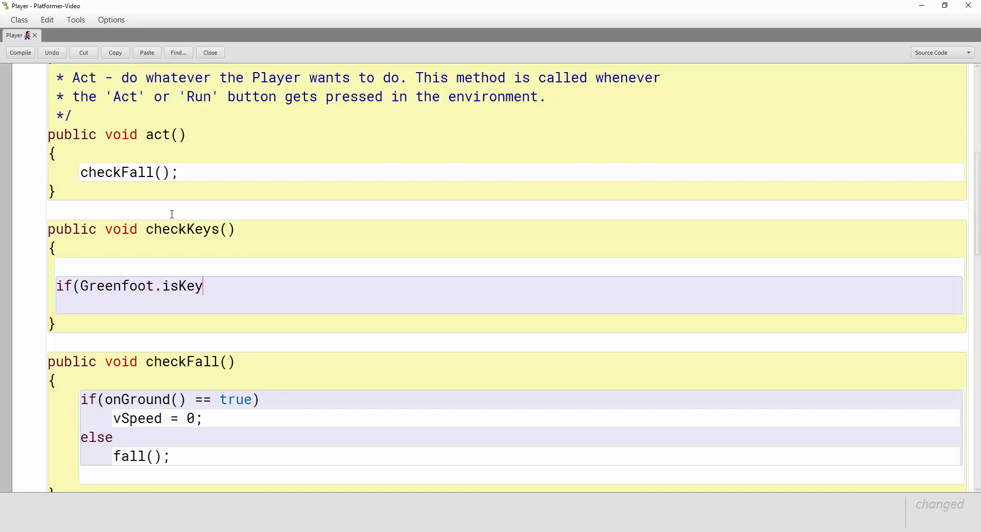
{"action": "type", "text": "Down"}
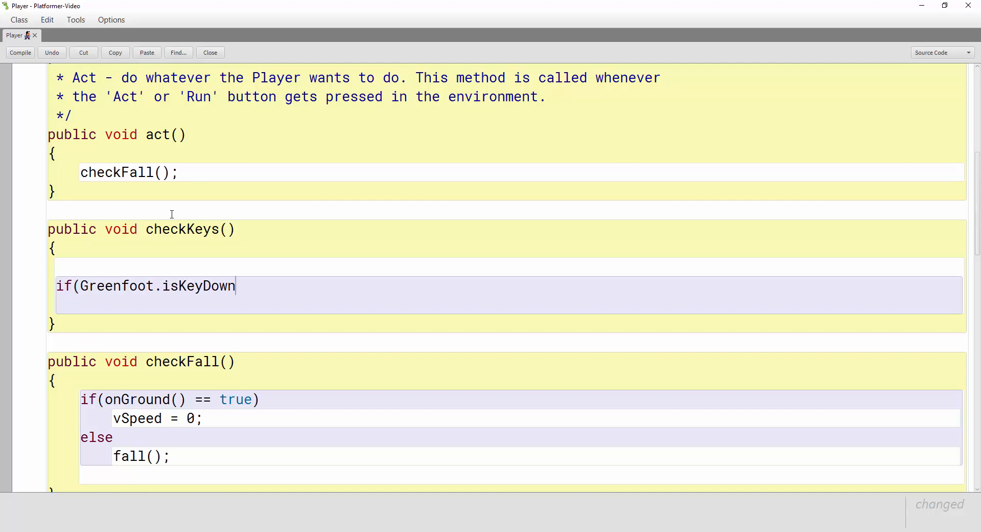
{"action": "type", "text": "(\"z"}
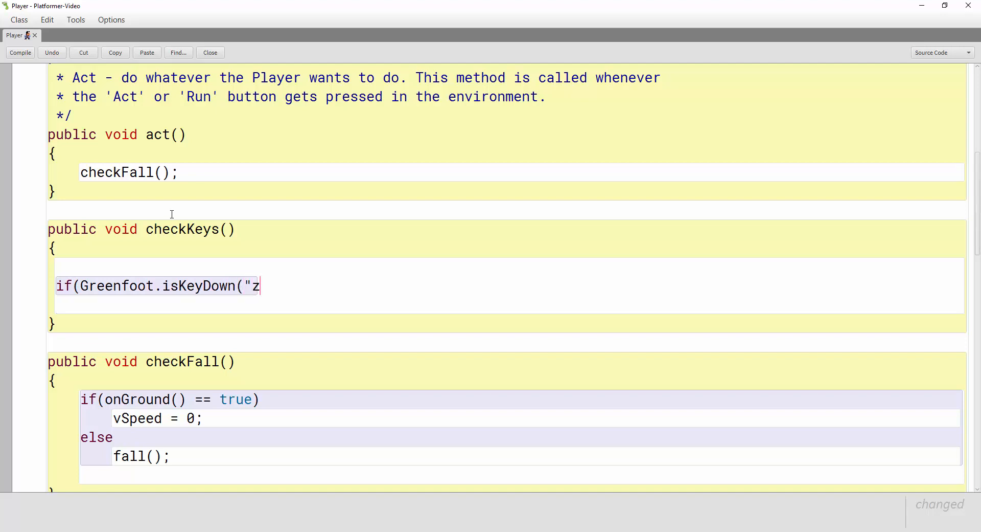
{"action": "type", "text": "\""}
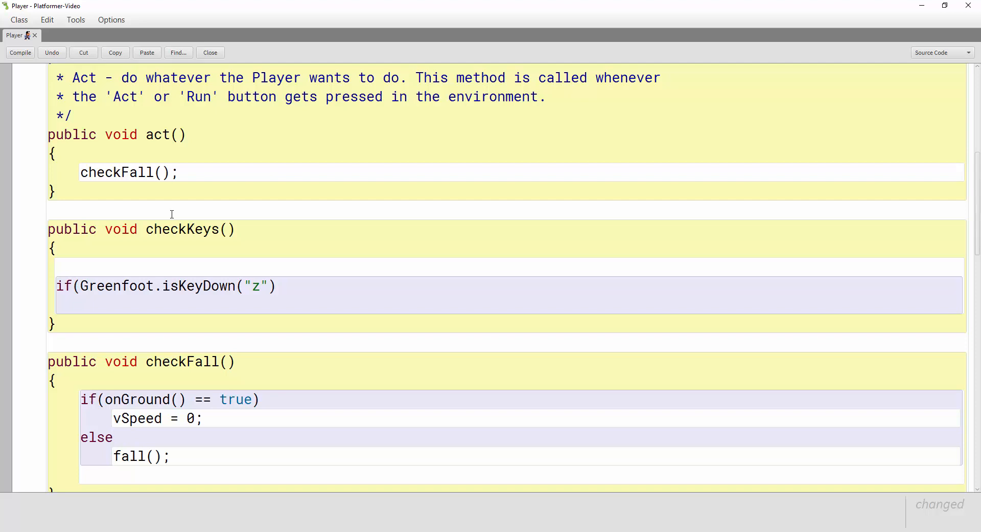
{"action": "type", "text": "&& jum"}
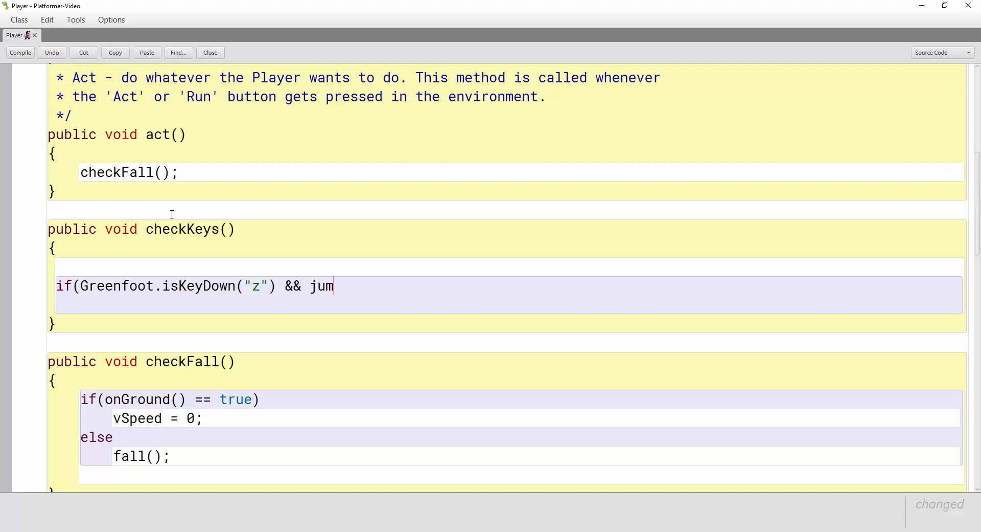
{"action": "type", "text": "ping =="}
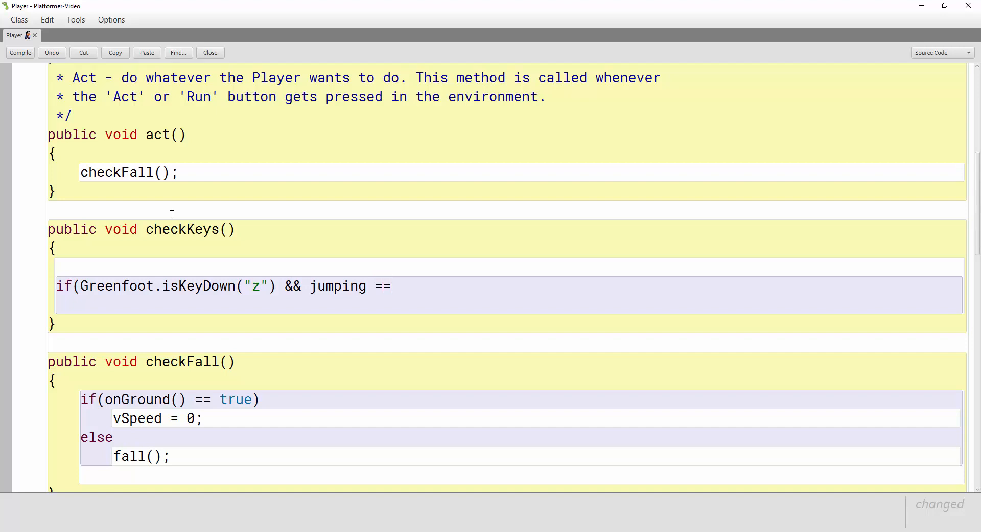
{"action": "type", "text": "fal"}
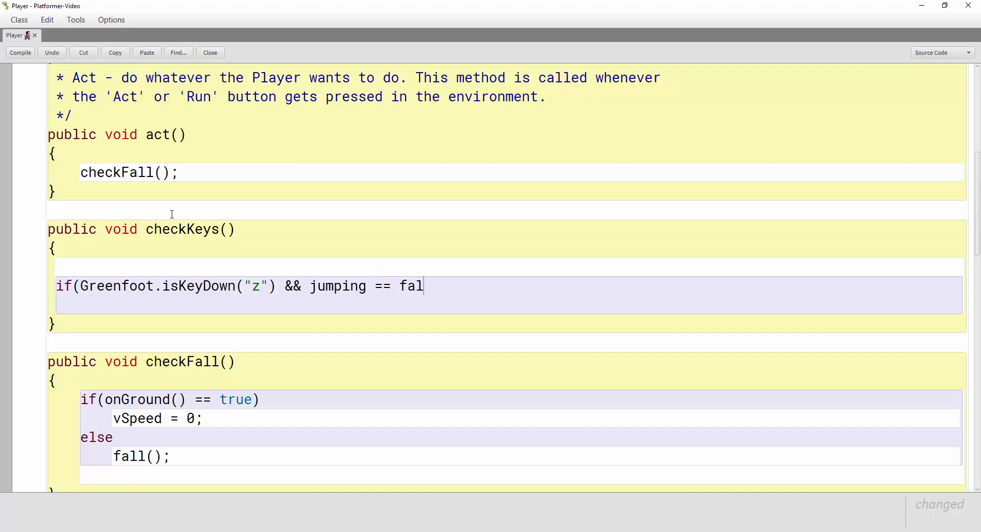
{"action": "type", "text": "se"}
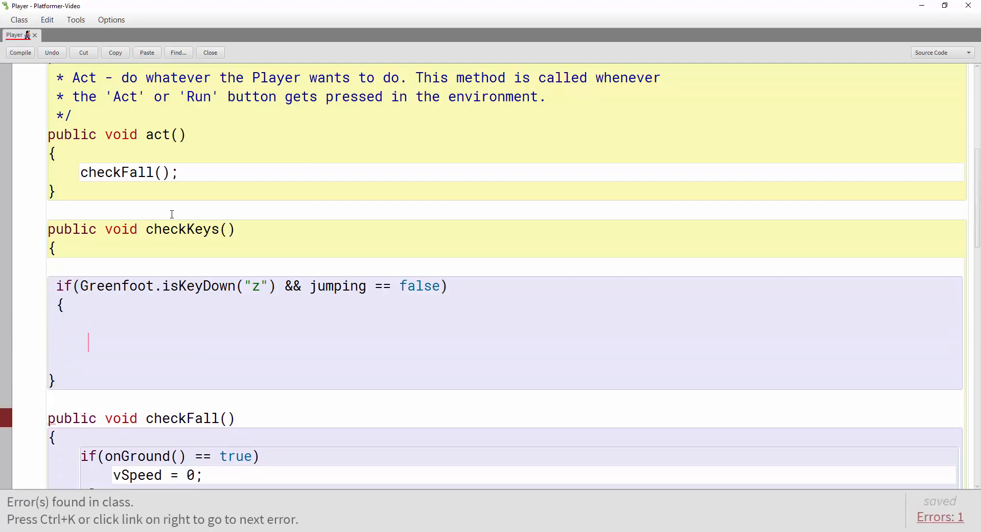
Step: Fill the if body with jump(); and the comment //add the jumping sound here, then compile
{"action": "left_click", "coordinate": [20, 53]}
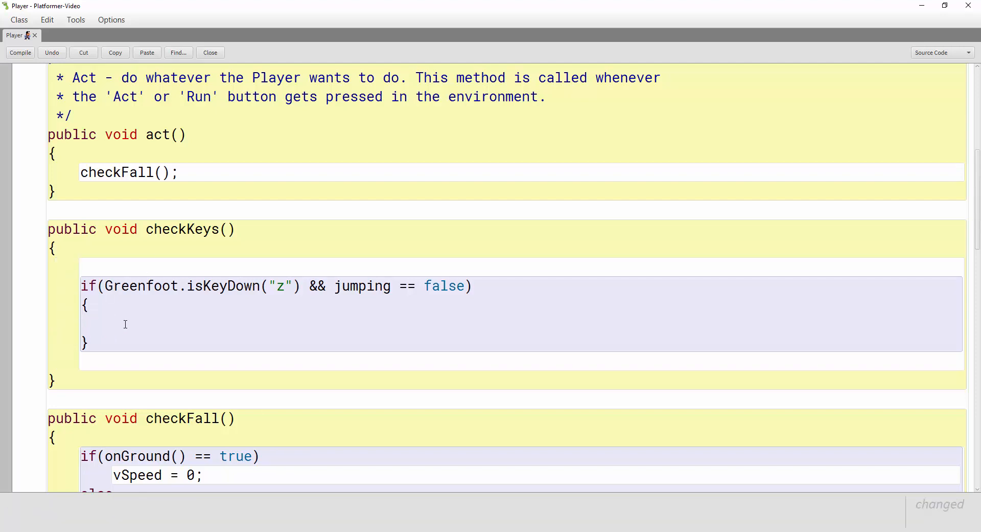
{"action": "type", "text": "j"}
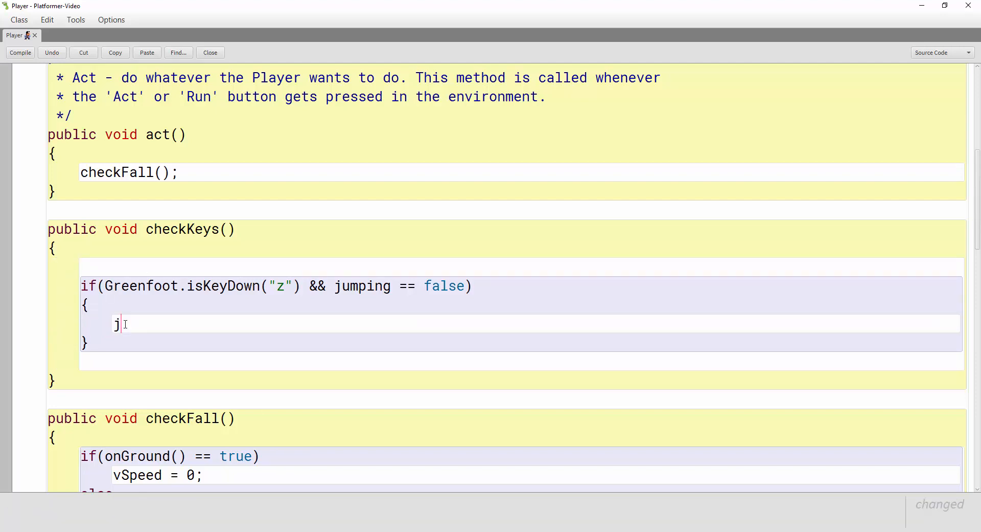
{"action": "type", "text": "ump()"}
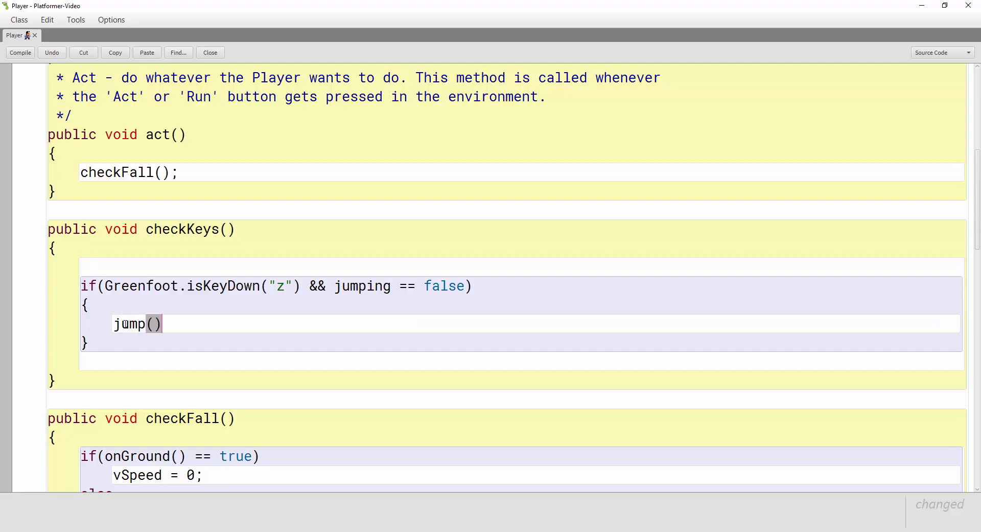
{"action": "type", "text": ";"}
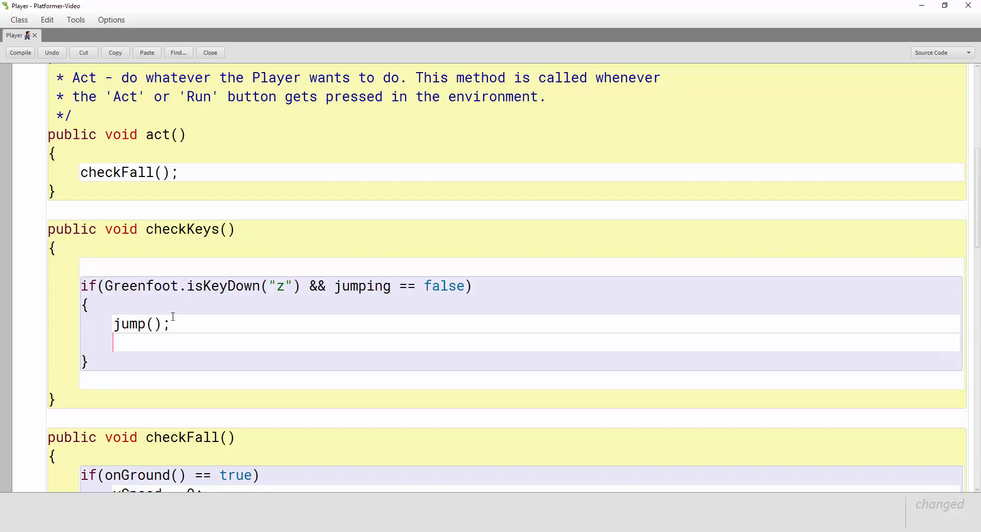
{"action": "type", "text": "//add"}
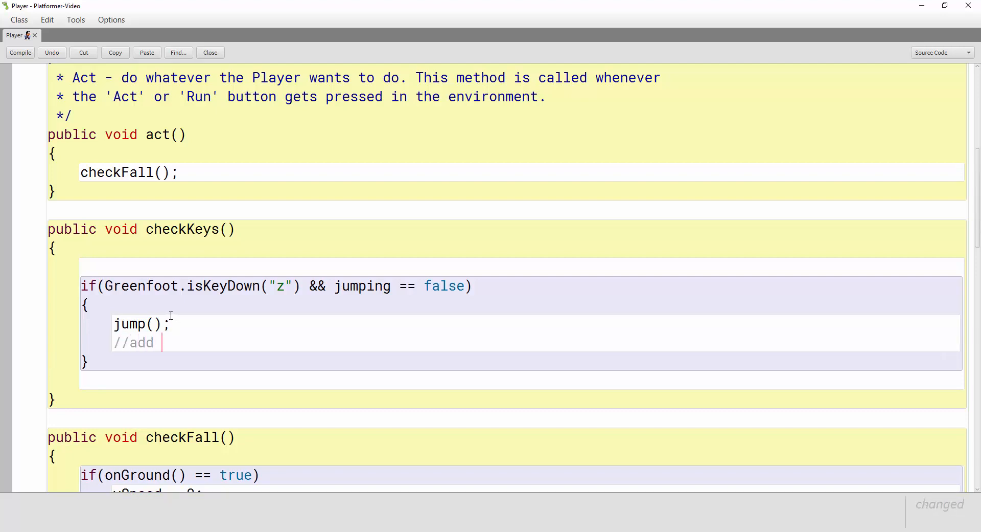
{"action": "type", "text": "the jumping sound here"}
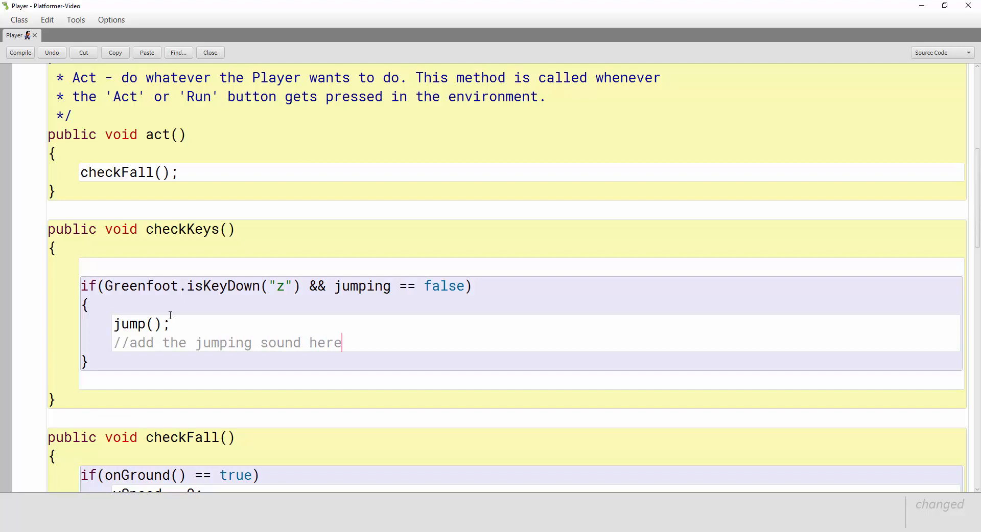
{"action": "left_click_drag", "start_coordinate": [265, 342], "coordinate": [348, 342]}
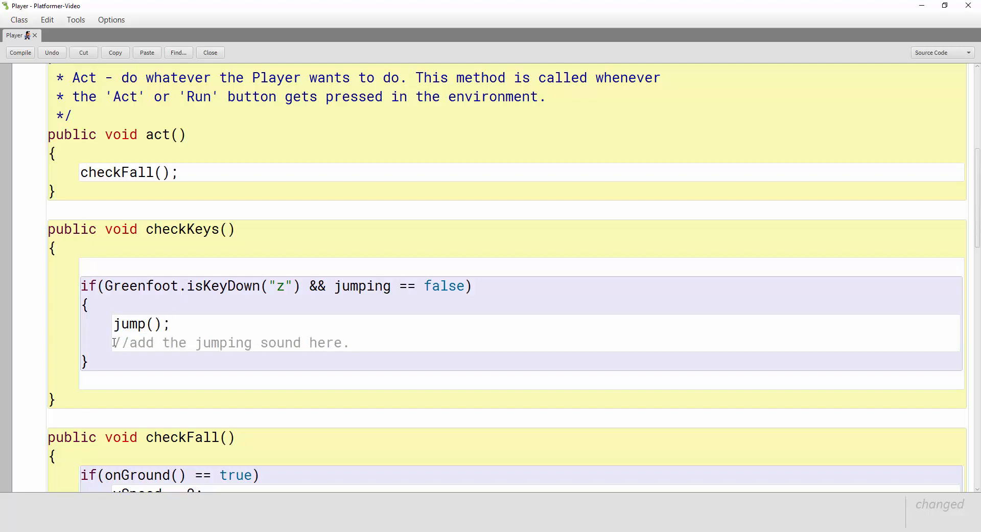
{"action": "left_click", "coordinate": [20, 52]}
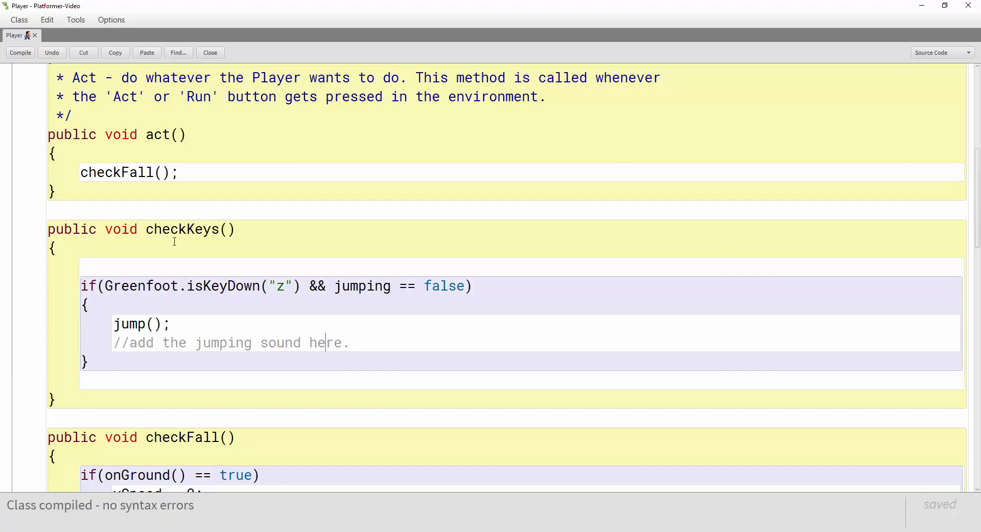
{"action": "mouse_move", "coordinate": [249, 247]}
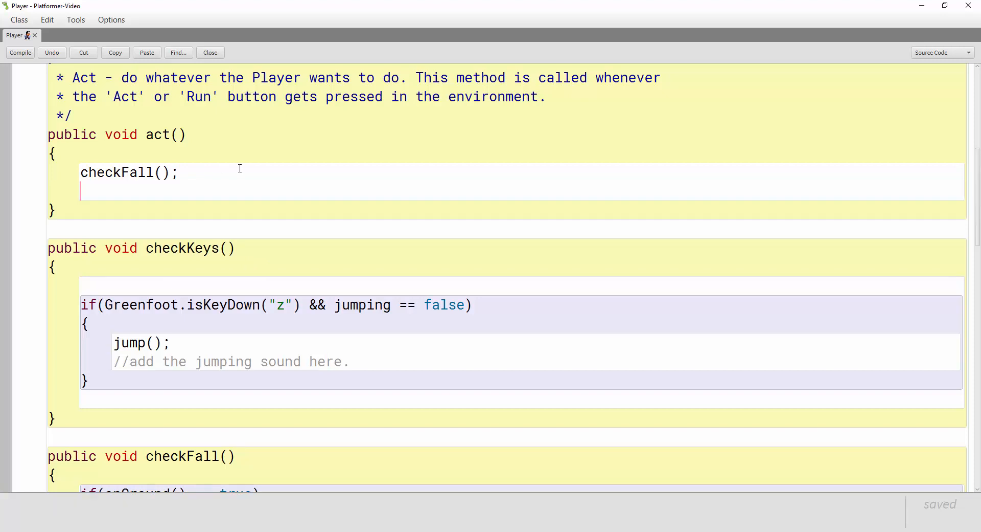
Step: Add checkKeys(); to act() after checkFall() and run the scenario so the player lands on the platform
{"action": "type", "text": "chec"}
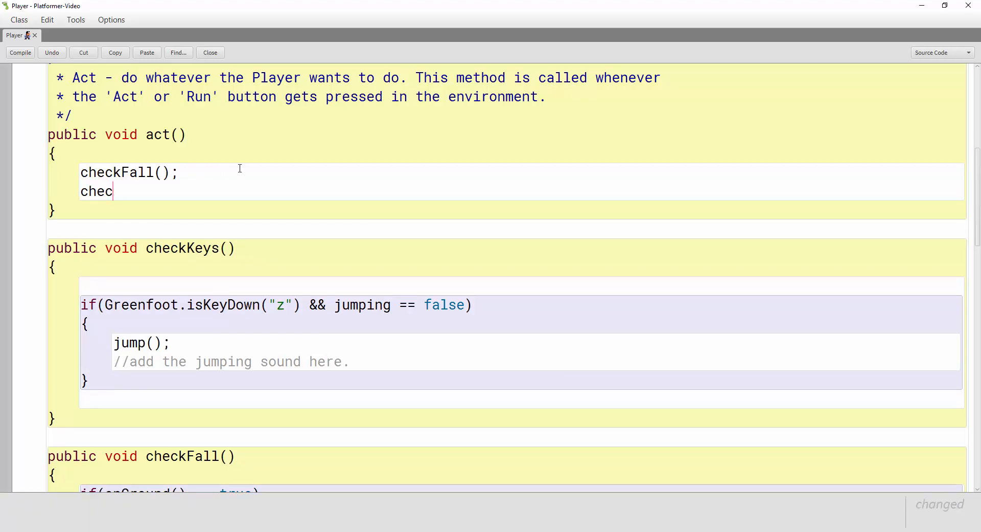
{"action": "type", "text": "kKeys"}
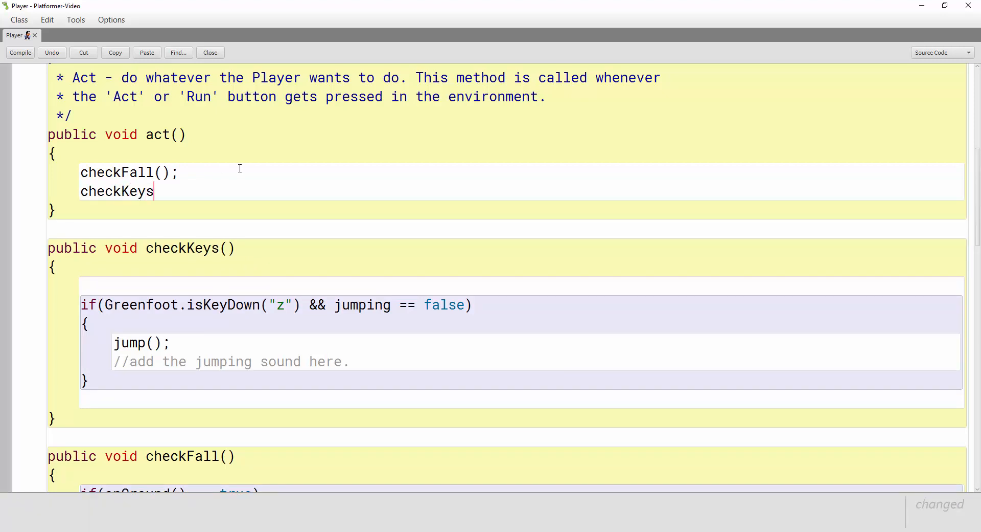
{"action": "type", "text": "();"}
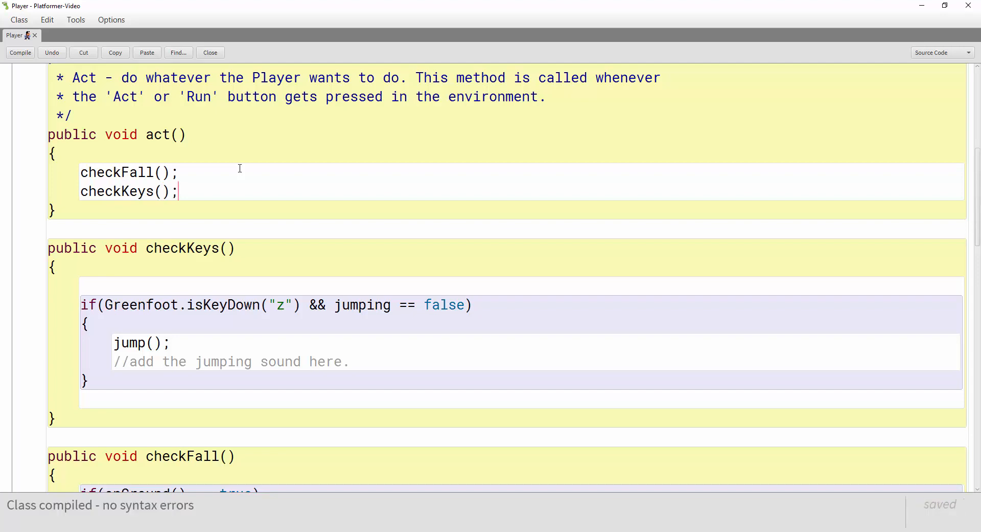
{"action": "mouse_move", "coordinate": [26, 63]}
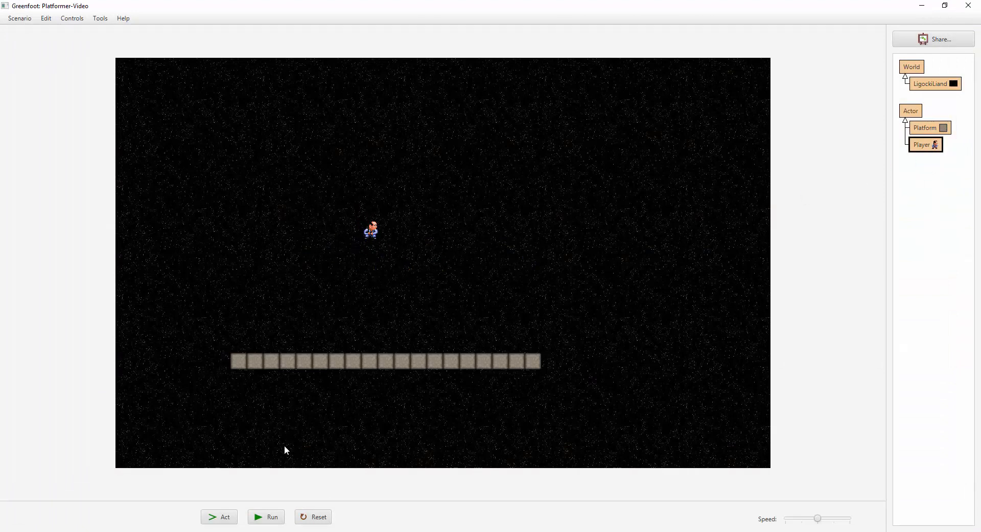
{"action": "left_click", "coordinate": [266, 516]}
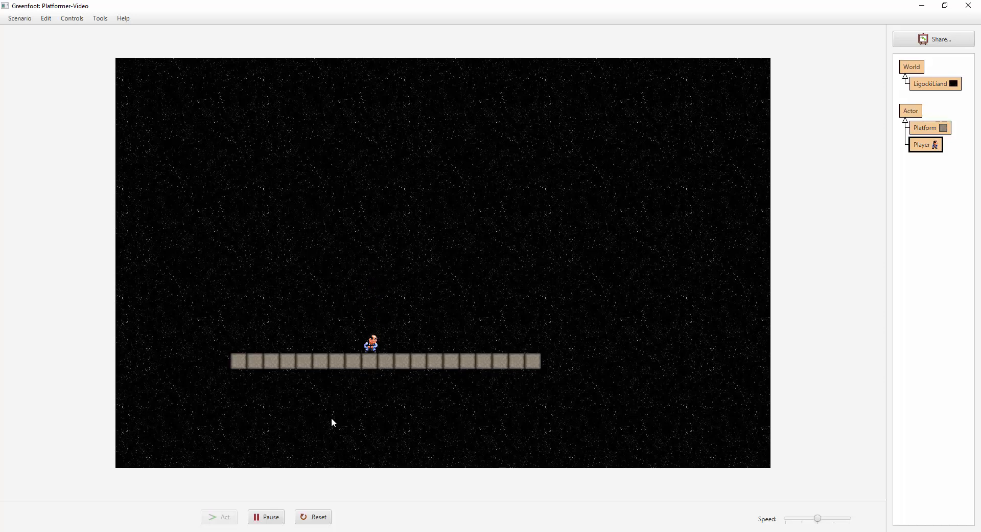
{"action": "mouse_move", "coordinate": [293, 311]}
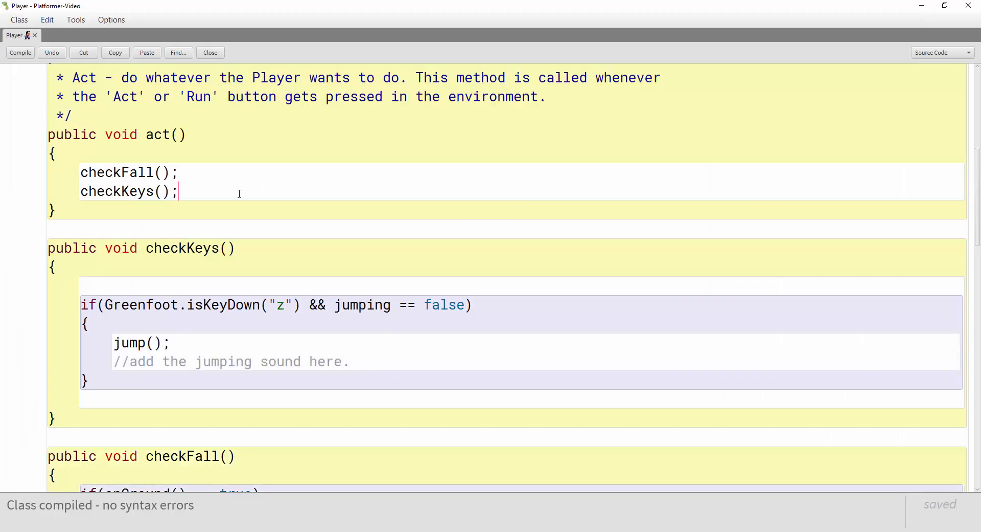
Step: Change jumpStrength from 20 to 40, compile, and run the scenario to see the higher jump
{"action": "scroll", "scroll_direction": "up", "scroll_amount": 3}
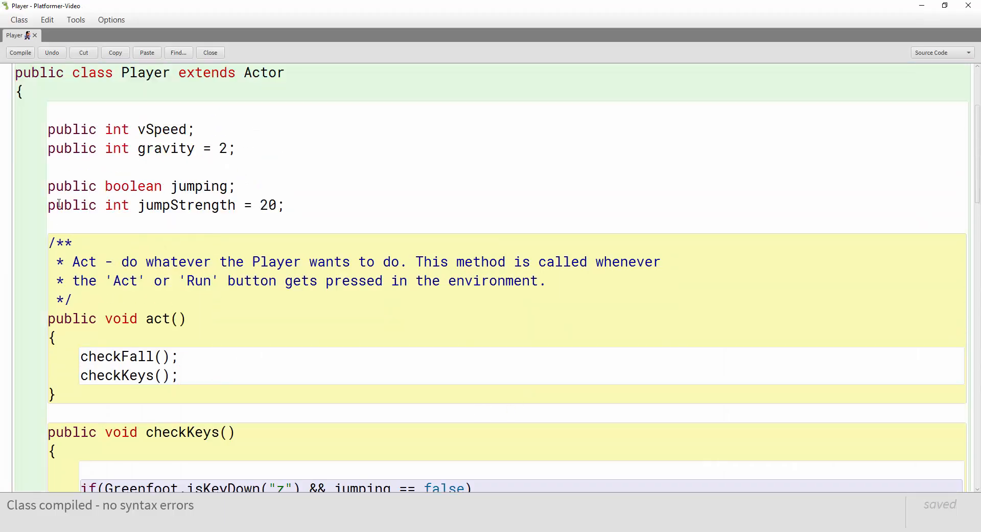
{"action": "left_click", "coordinate": [266, 206]}
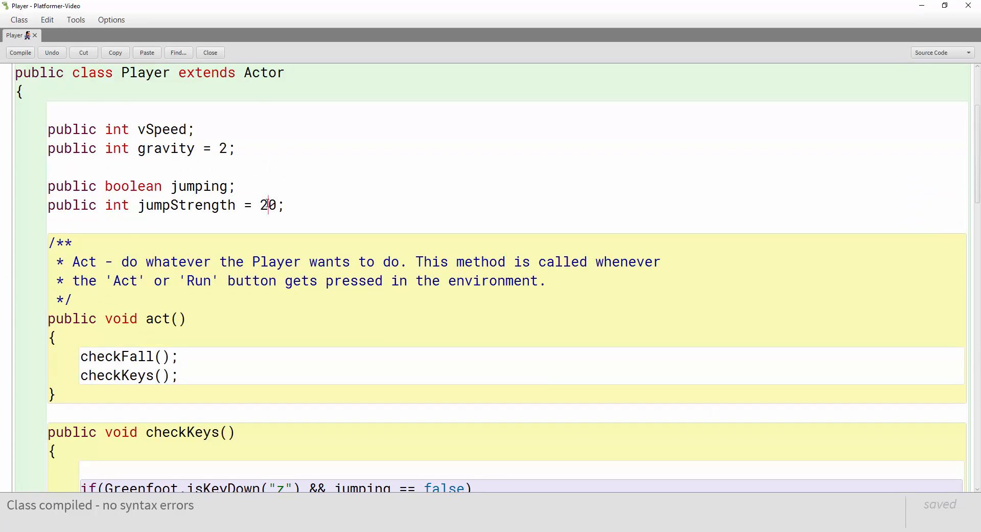
{"action": "type", "text": "4"}
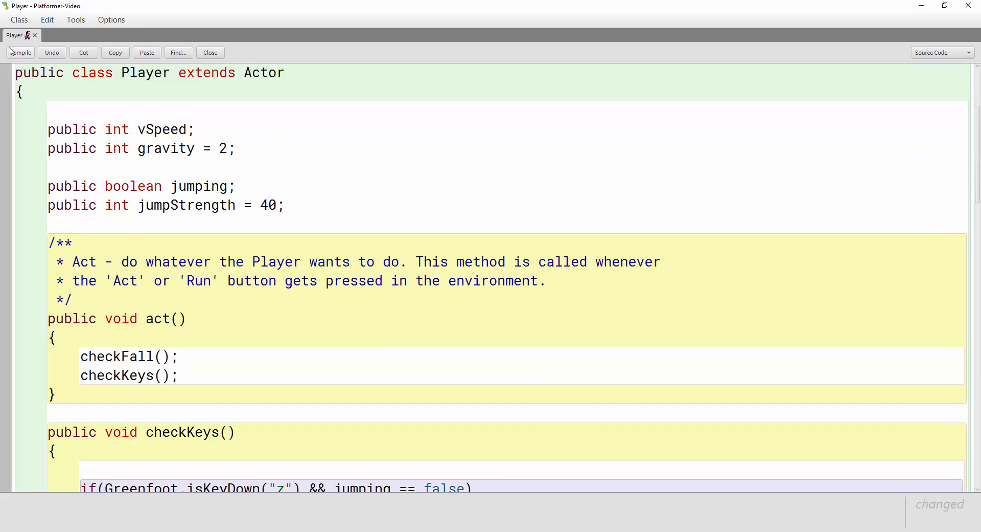
{"action": "left_click", "coordinate": [21, 52]}
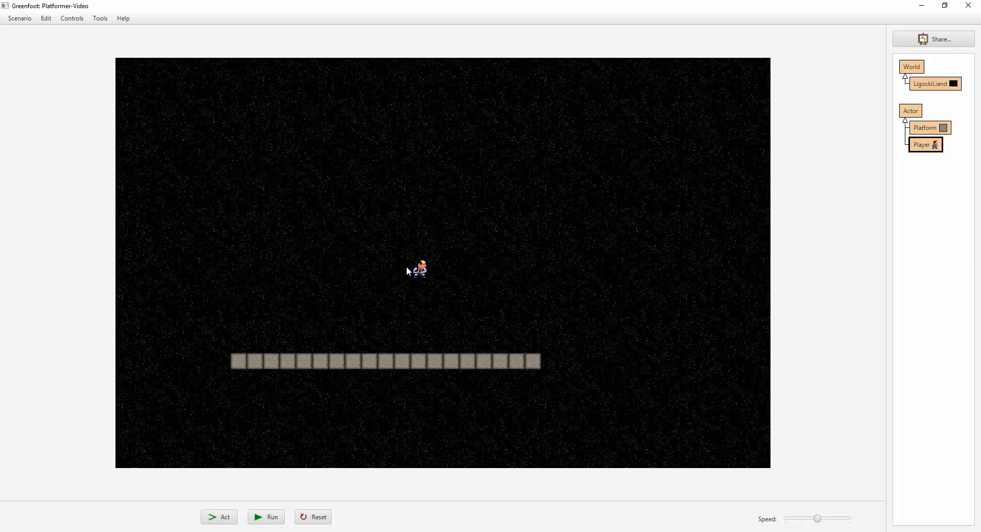
{"action": "left_click", "coordinate": [266, 516]}
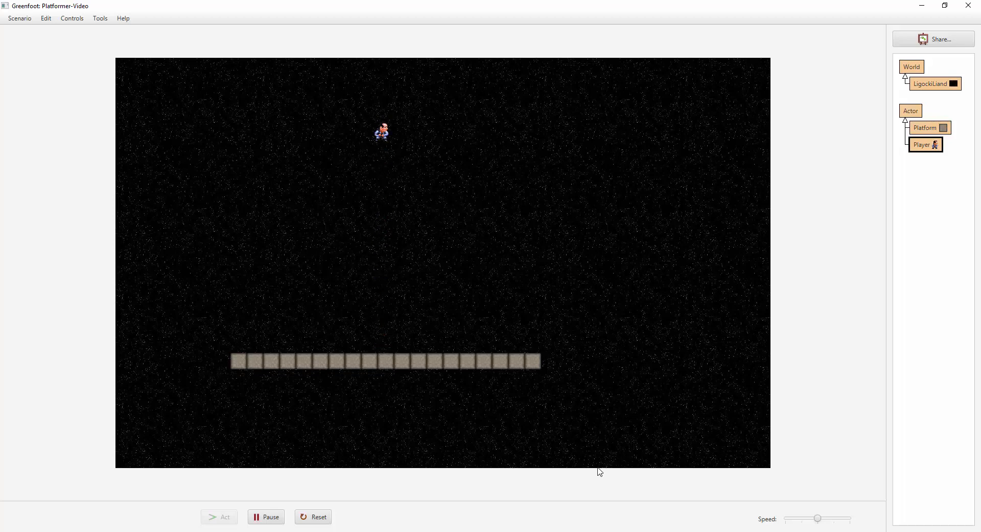
Step: Set jumpStrength to 10 in the Player class source
{"action": "double_click", "coordinate": [925, 144]}
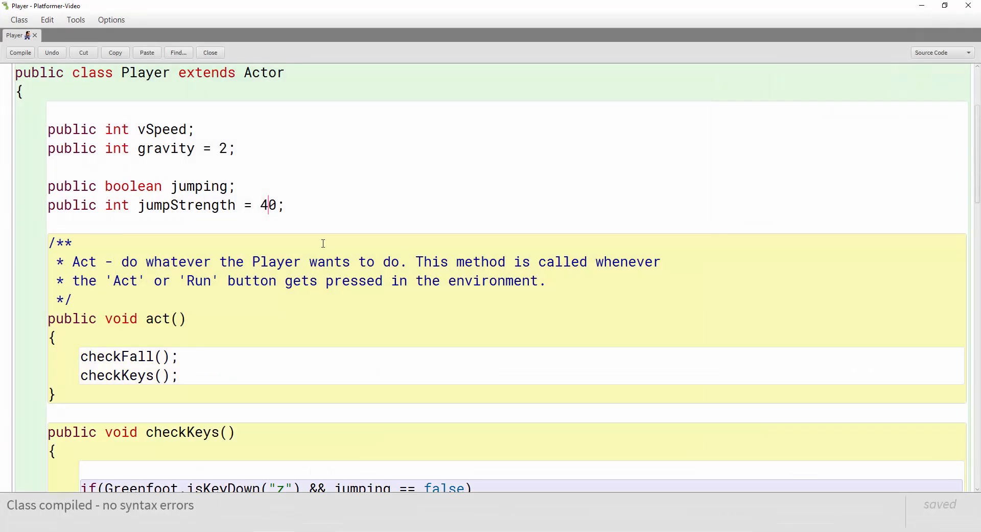
{"action": "double_click", "coordinate": [268, 205]}
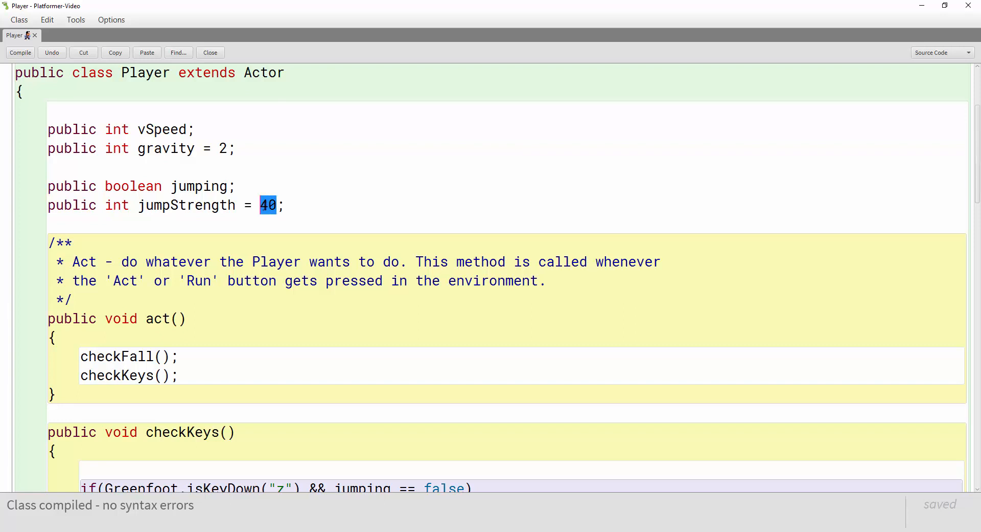
{"action": "type", "text": "1"}
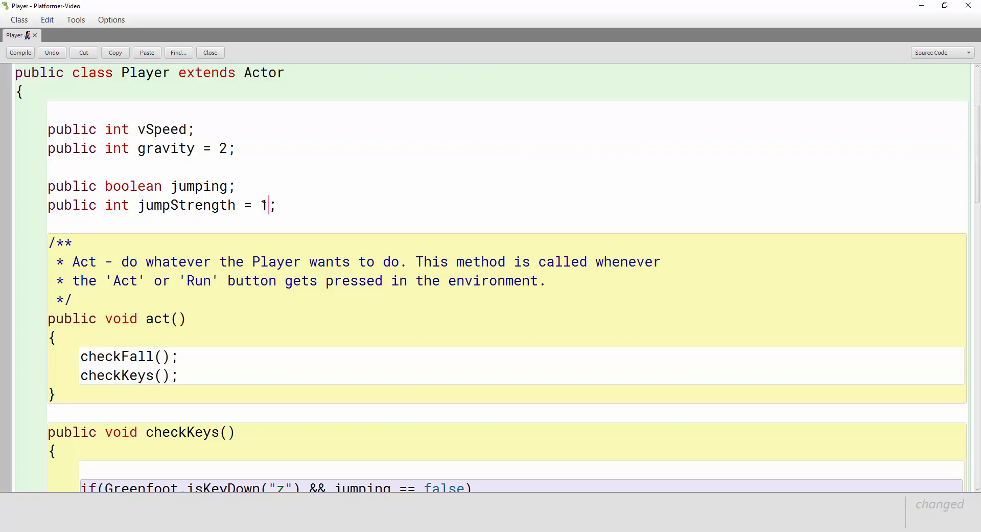
{"action": "type", "text": "0"}
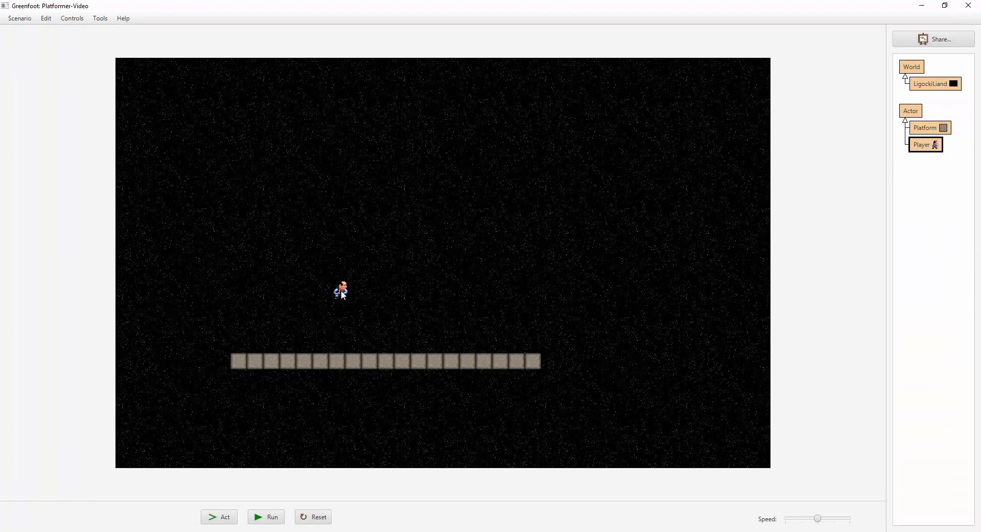
Step: Run the scenario to try the weaker jump, pause it, and reopen the Player code
{"action": "left_click", "coordinate": [266, 516]}
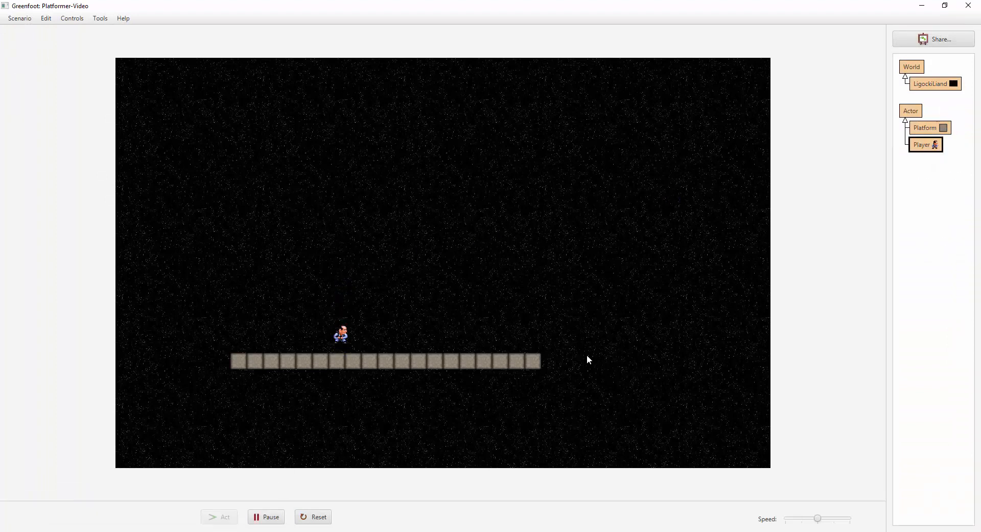
{"action": "left_click", "coordinate": [319, 516]}
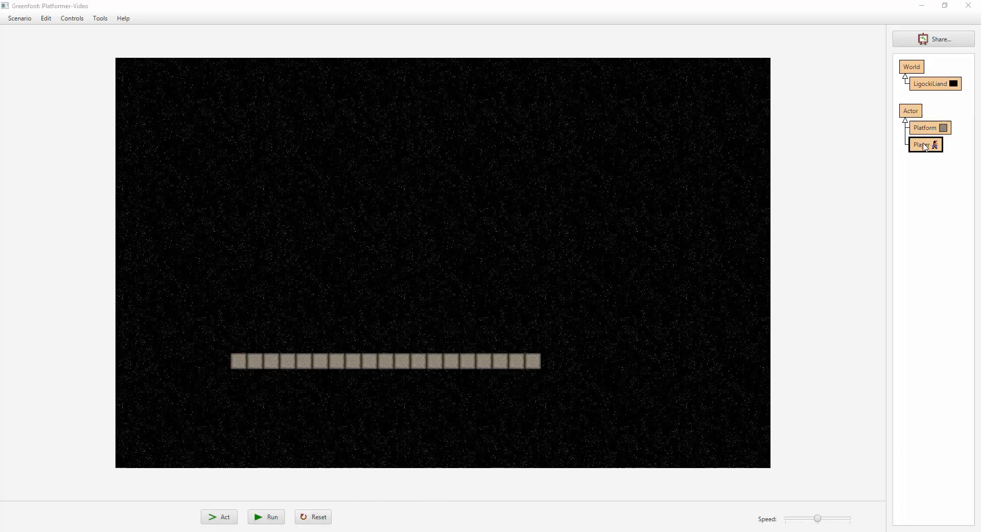
{"action": "double_click", "coordinate": [923, 144]}
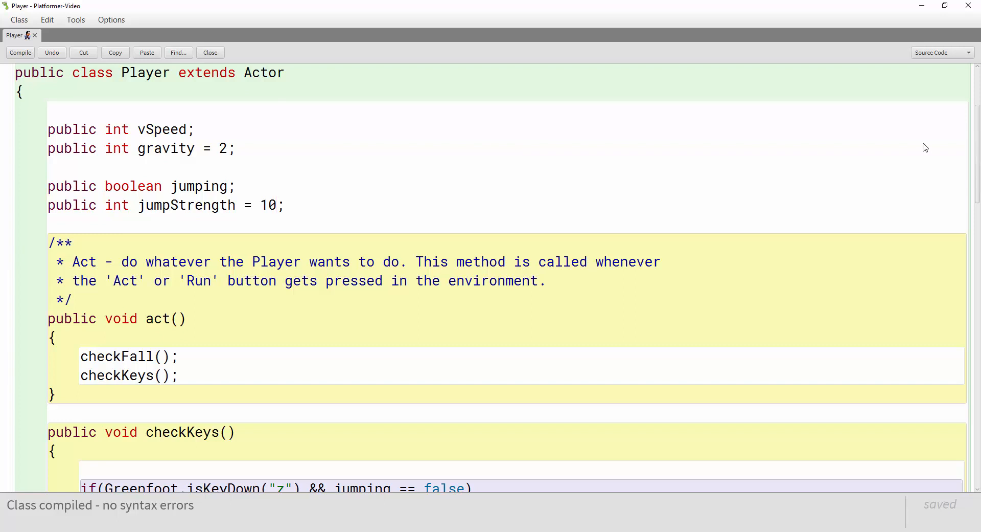
{"action": "mouse_move", "coordinate": [837, 183]}
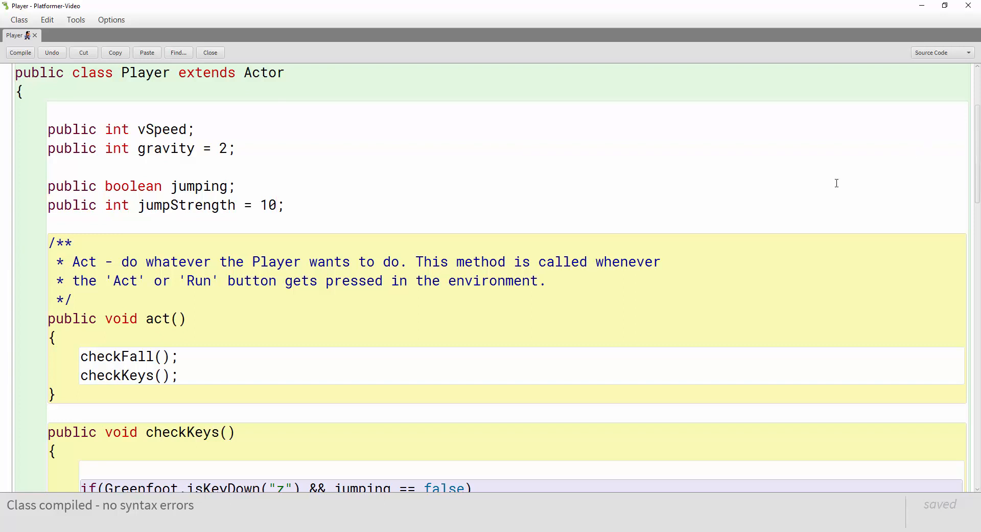
{"action": "scroll", "scroll_direction": "down", "scroll_amount": 3}
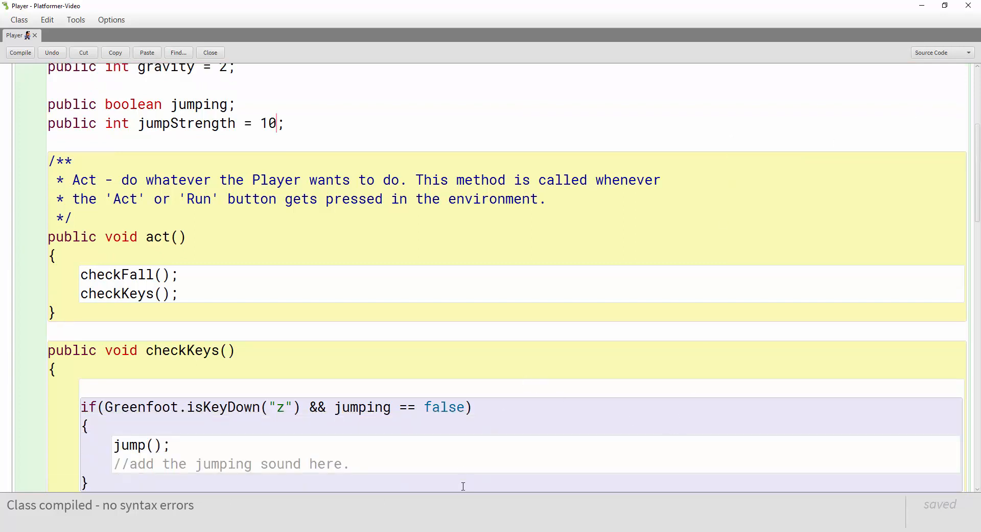
{"action": "left_click_drag", "start_coordinate": [333, 407], "coordinate": [466, 407]}
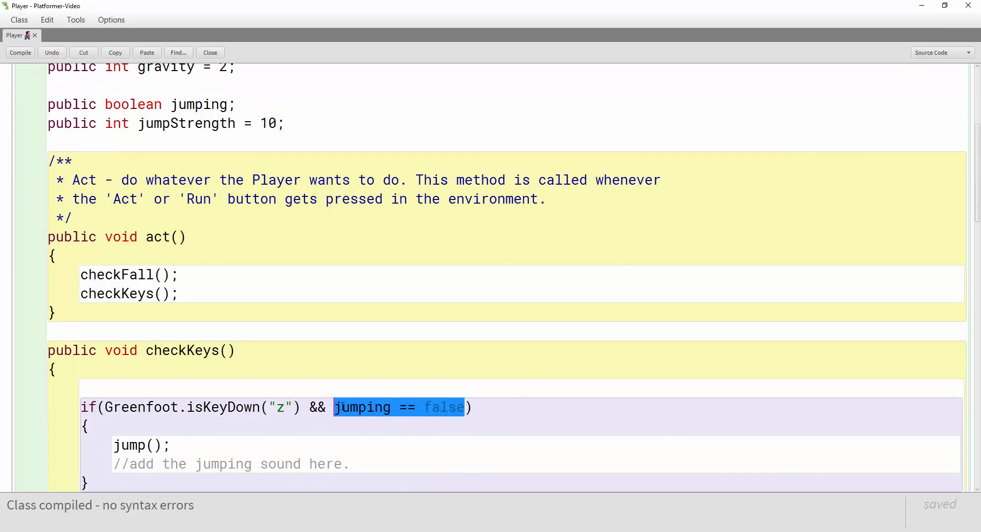
{"action": "scroll", "scroll_direction": "down", "scroll_amount": 3}
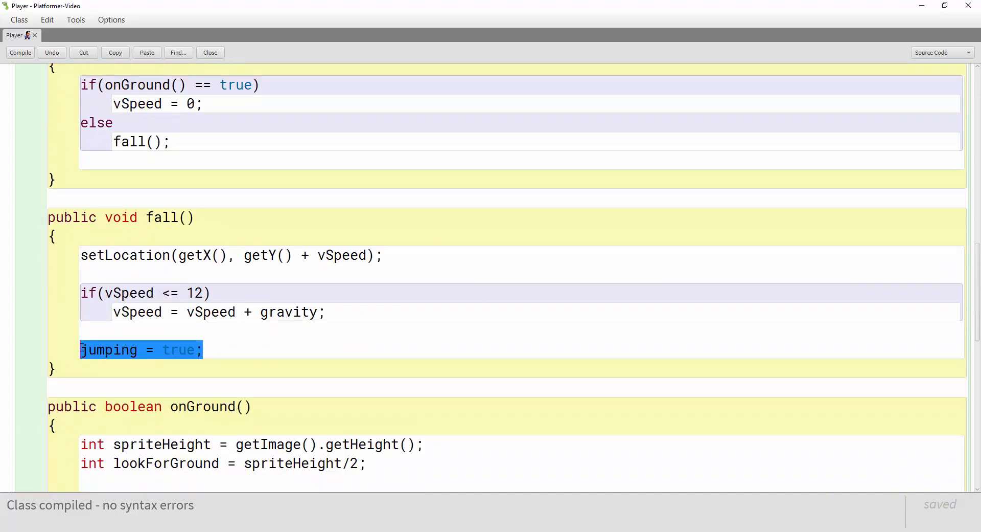
{"action": "scroll", "scroll_direction": "down", "scroll_amount": 3}
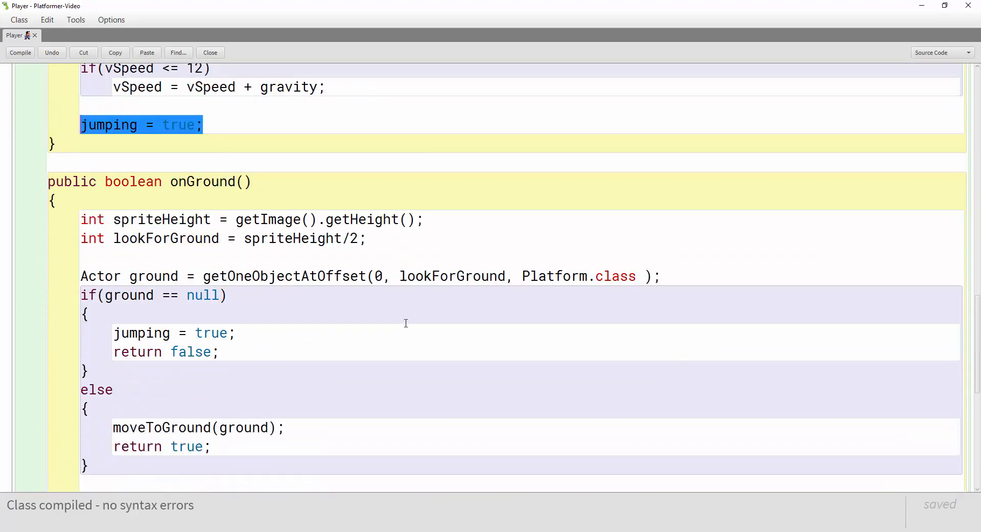
{"action": "left_click", "coordinate": [239, 334]}
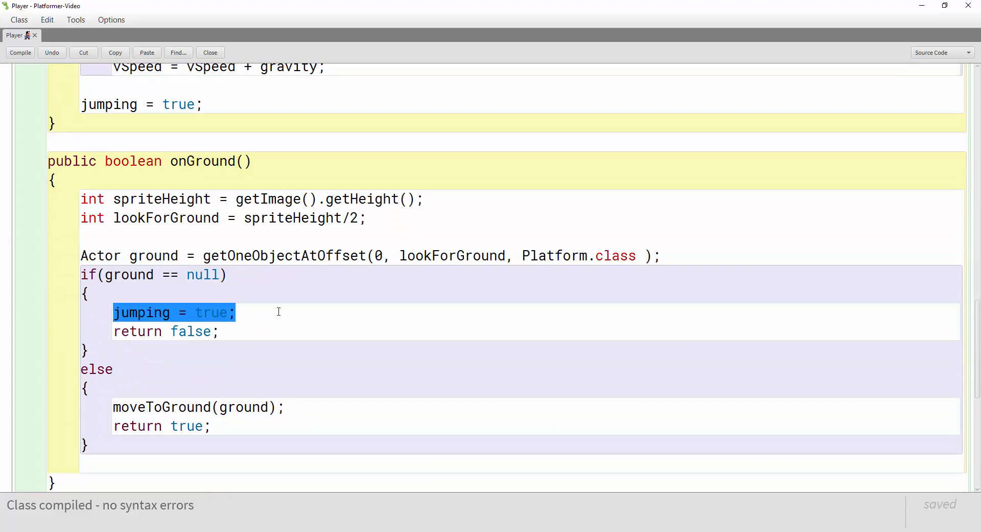
{"action": "scroll", "scroll_direction": "down", "scroll_amount": 3}
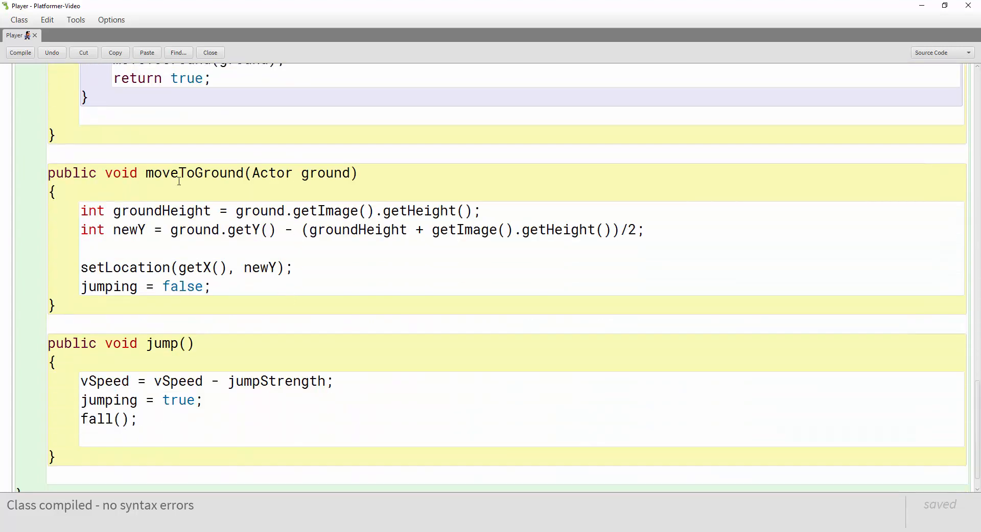
{"action": "left_click_drag", "start_coordinate": [82, 286], "coordinate": [212, 286]}
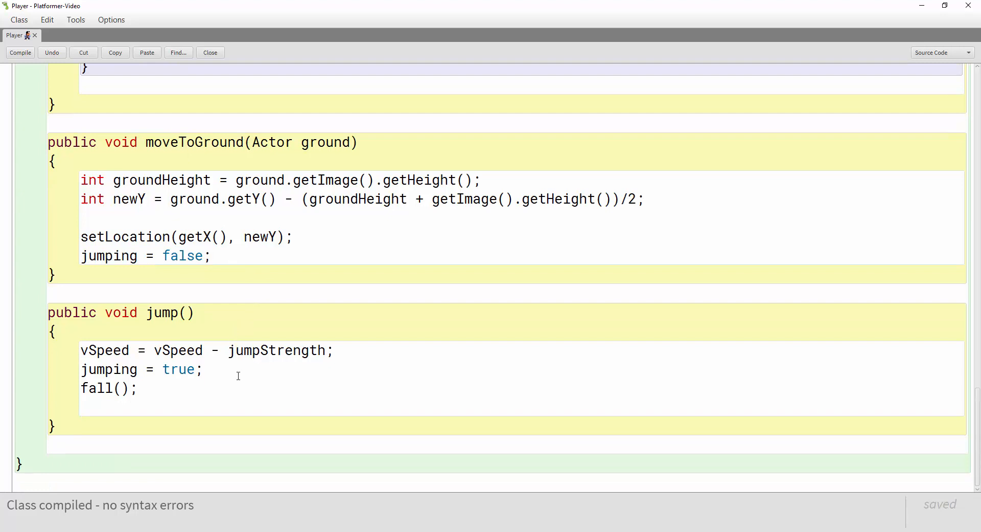
{"action": "left_click_drag", "start_coordinate": [80, 369], "coordinate": [201, 369]}
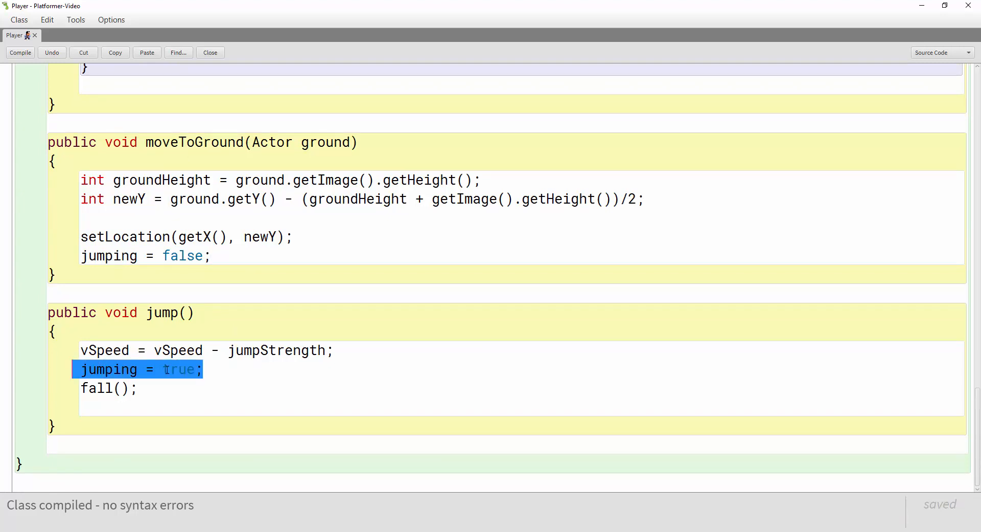